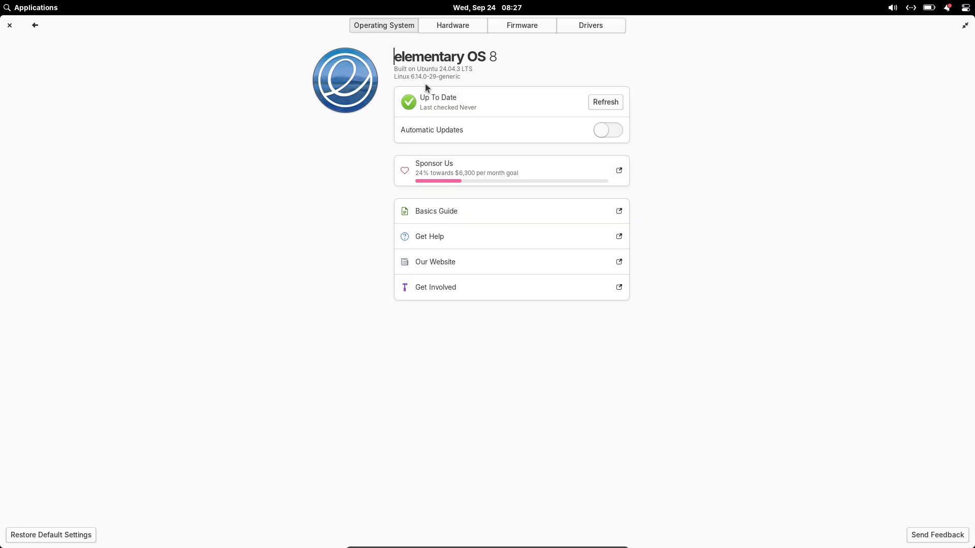
# Step: Review the Ubuntu base version, then the Hardware, Firmware and Drivers pages listing open-vm-tools-desktop
pyautogui.doubleClick(427, 76)
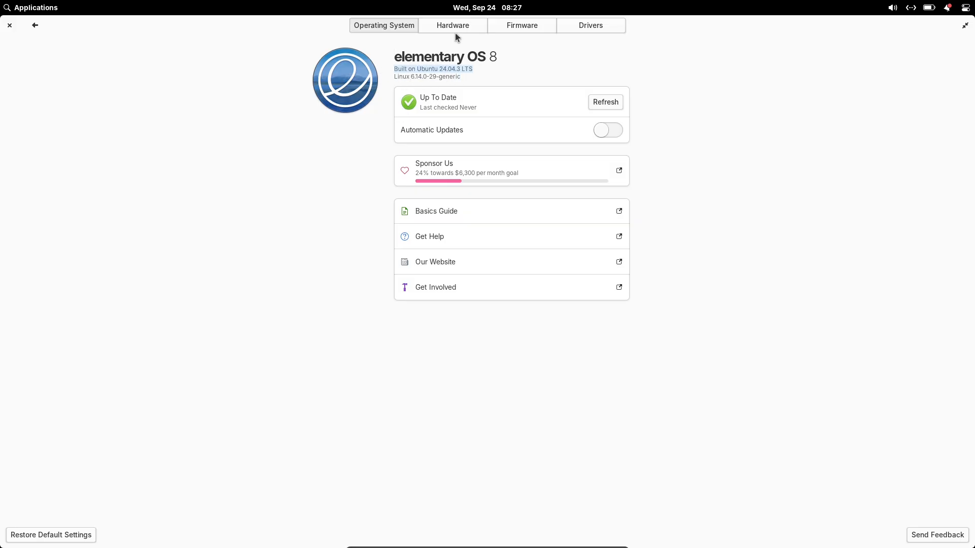
pyautogui.click(452, 25)
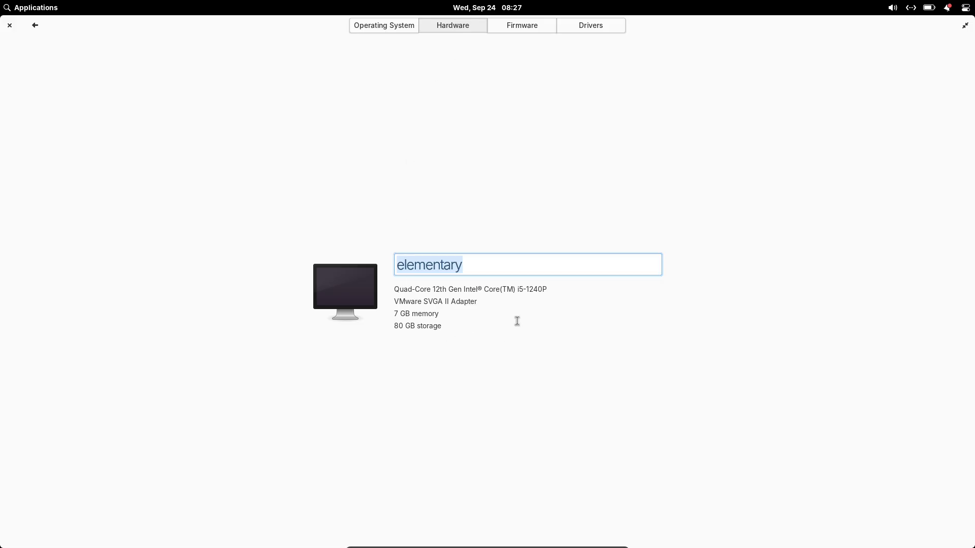
pyautogui.click(521, 25)
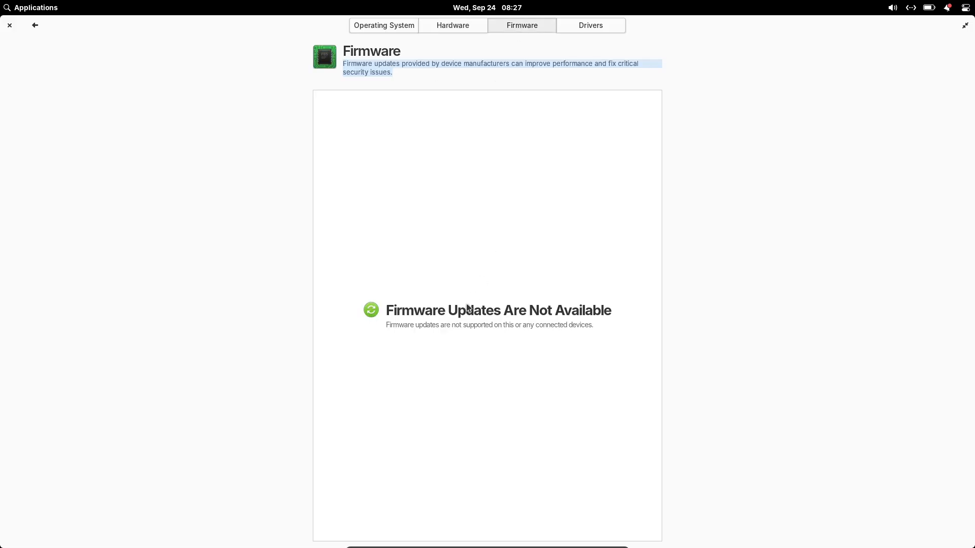
pyautogui.click(589, 24)
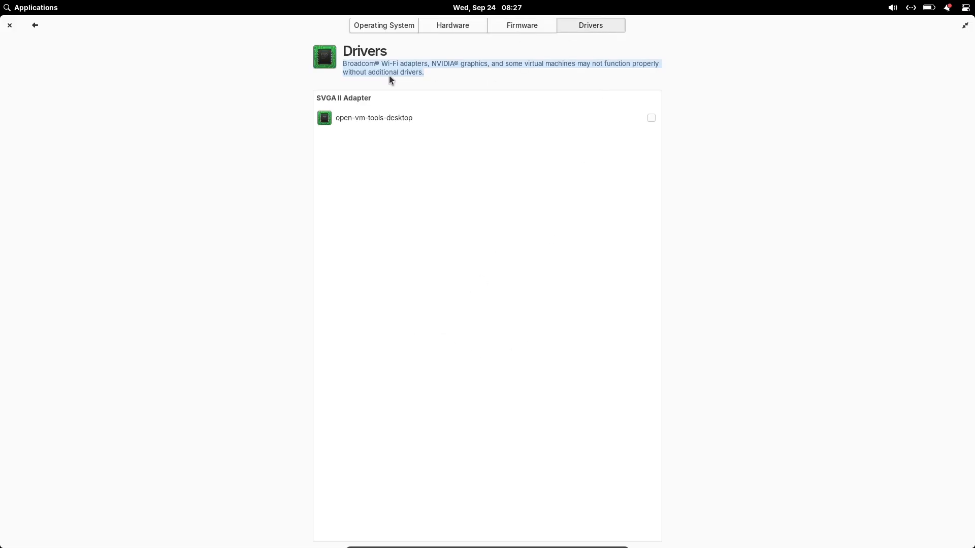
pyautogui.click(384, 26)
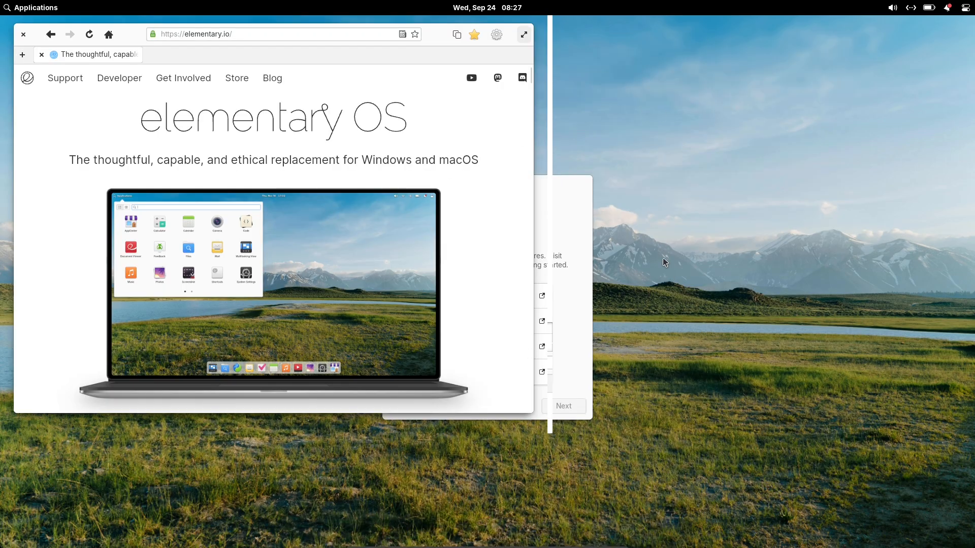
# Step: Close the elementary.io browser window to reveal the Welcome setup dialog
pyautogui.click(948, 7)
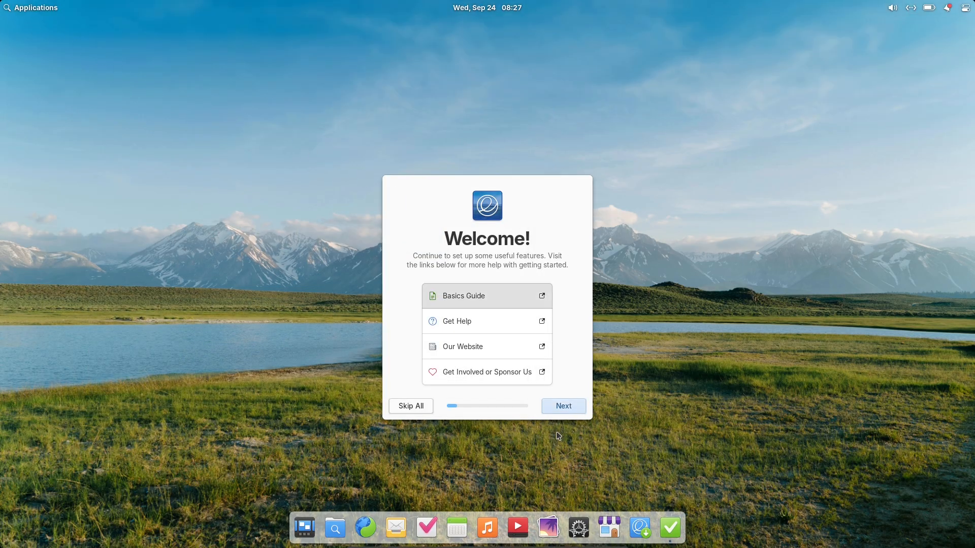
pyautogui.moveTo(366, 527)
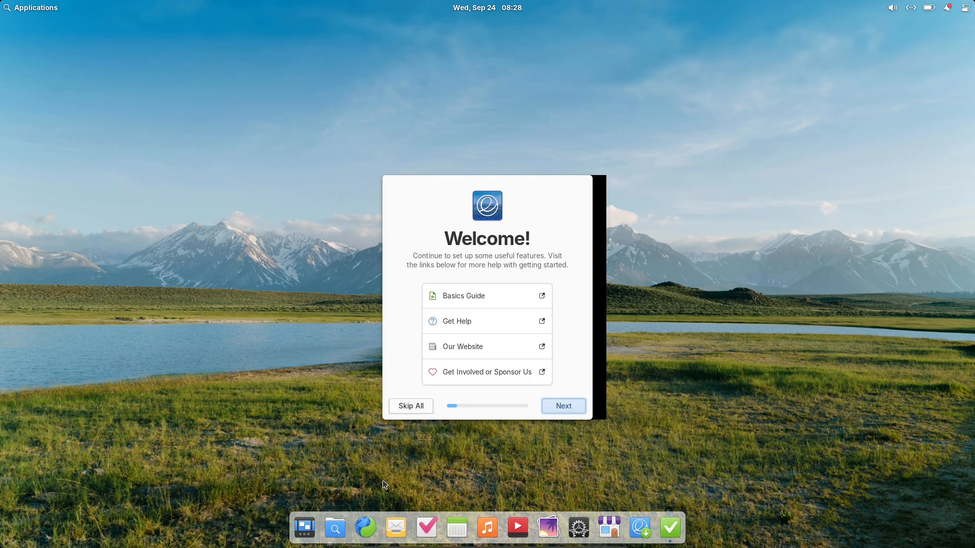
# Step: Step through Choose Your Look, Night Light, Housekeeping, Get Some Apps and Automatic Updates, then Get Started
pyautogui.click(562, 405)
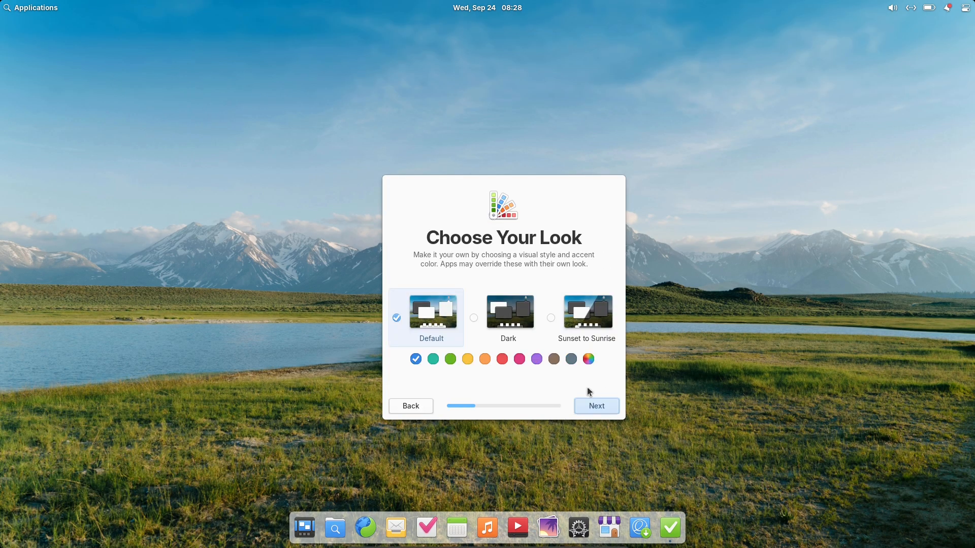
pyautogui.click(595, 406)
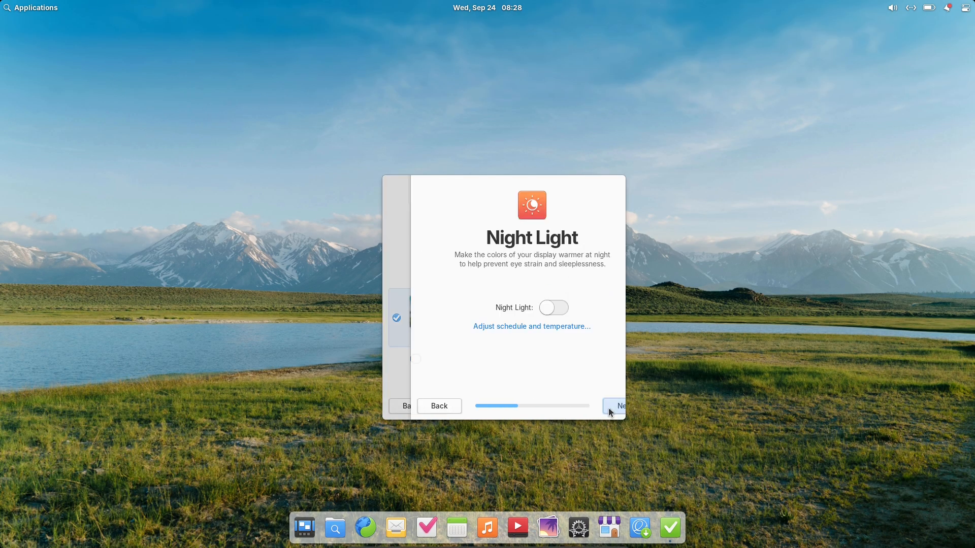
pyautogui.click(613, 406)
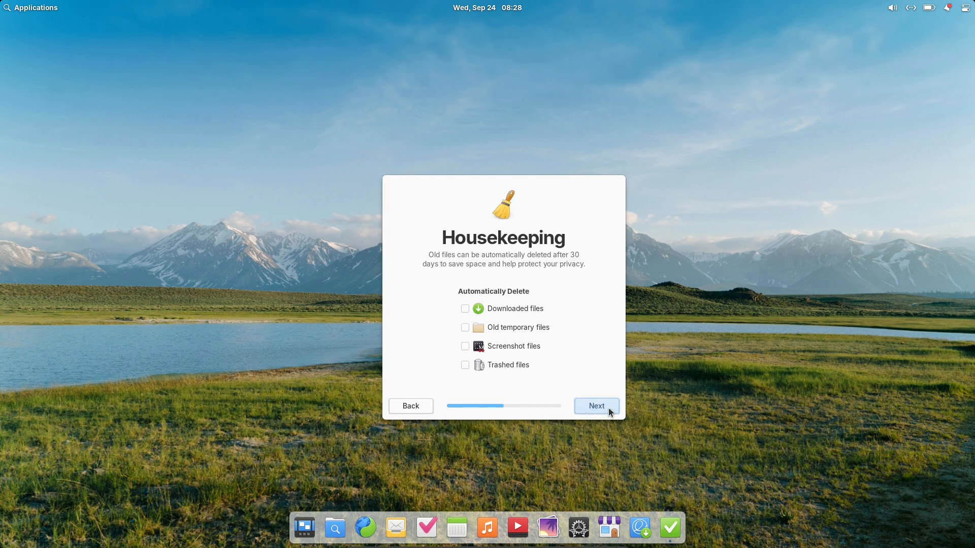
pyautogui.click(595, 407)
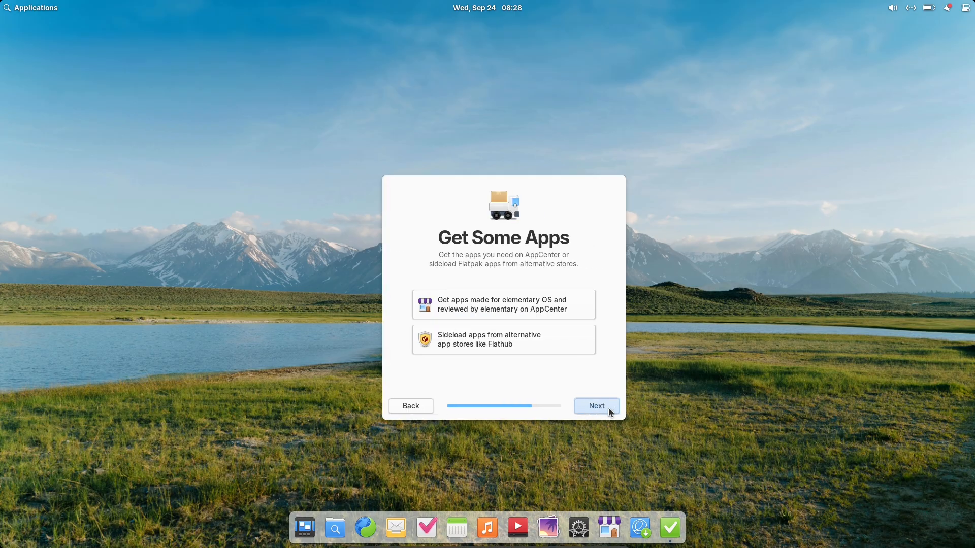
pyautogui.moveTo(605, 412)
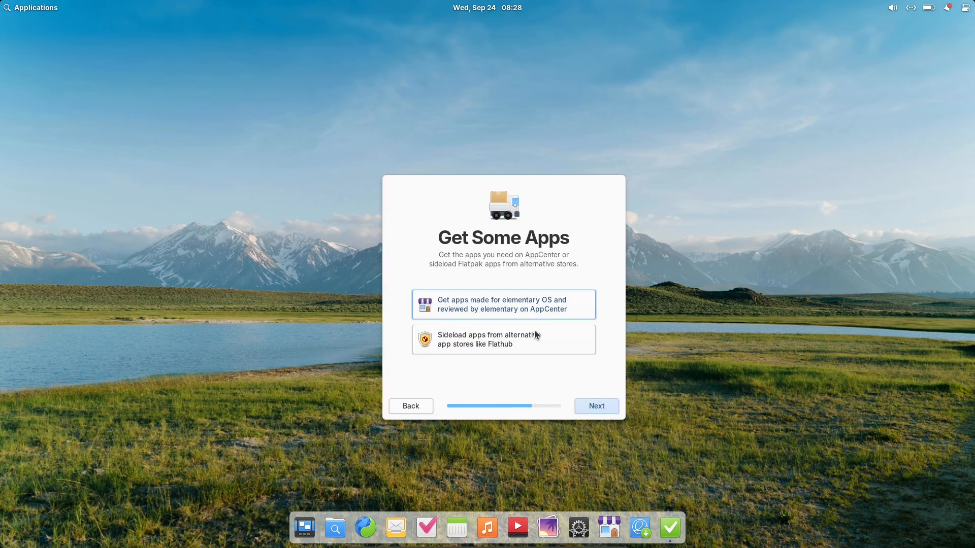
pyautogui.click(595, 406)
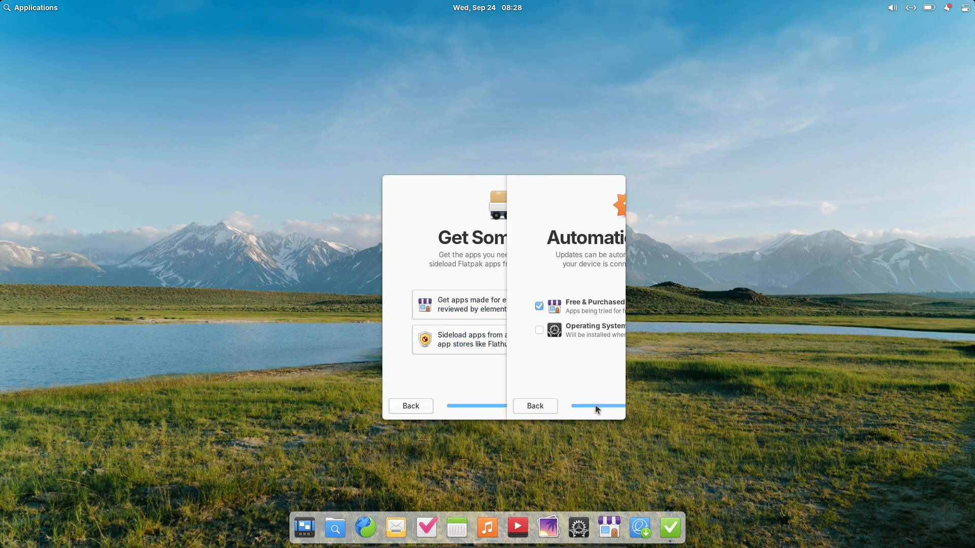
pyautogui.click(595, 406)
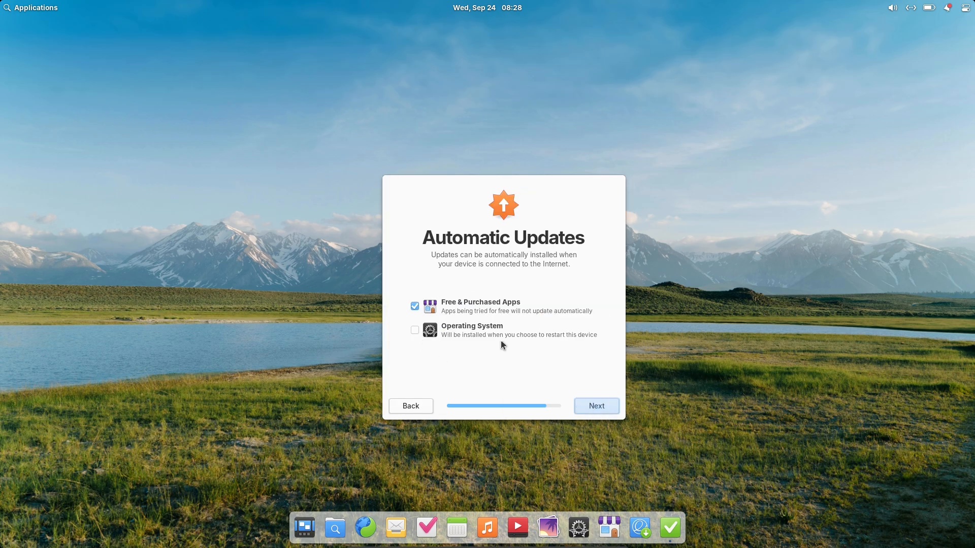
pyautogui.click(595, 405)
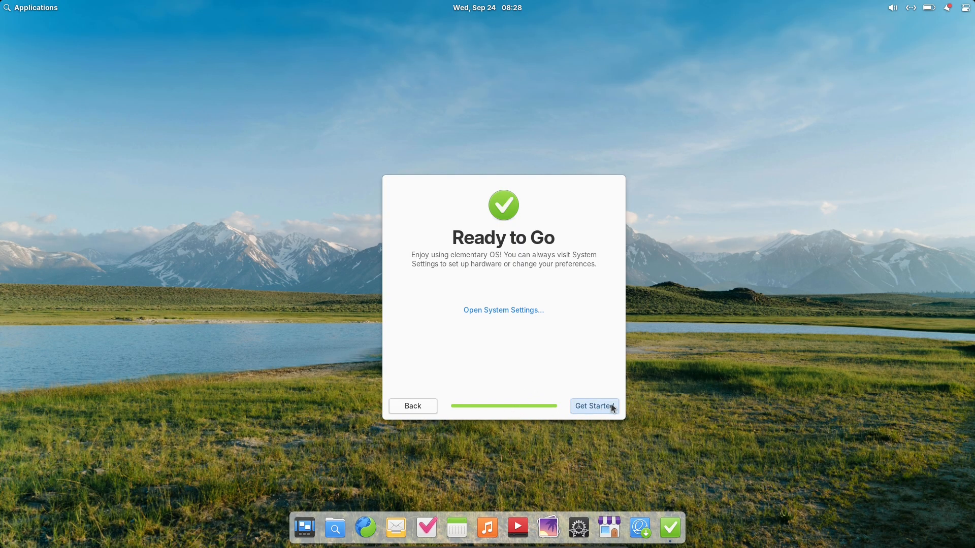
pyautogui.click(592, 407)
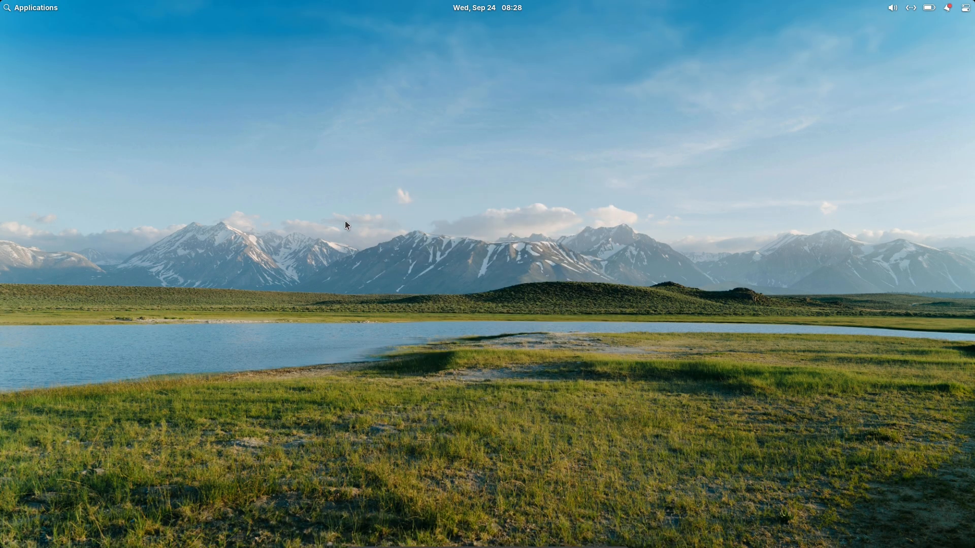
# Step: Launch Flathub as its own Web app window and close the extra elementary.io browser window
pyautogui.click(938, 27)
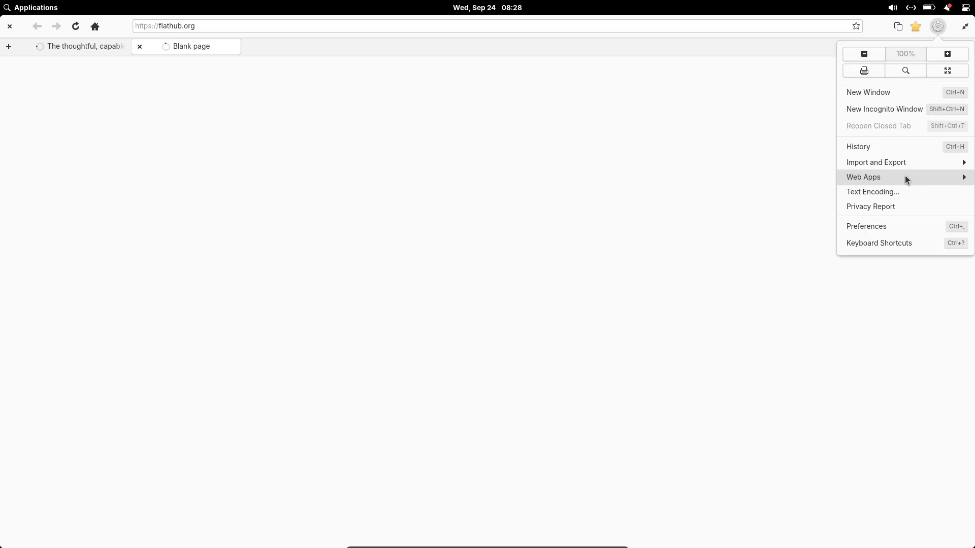
pyautogui.click(863, 177)
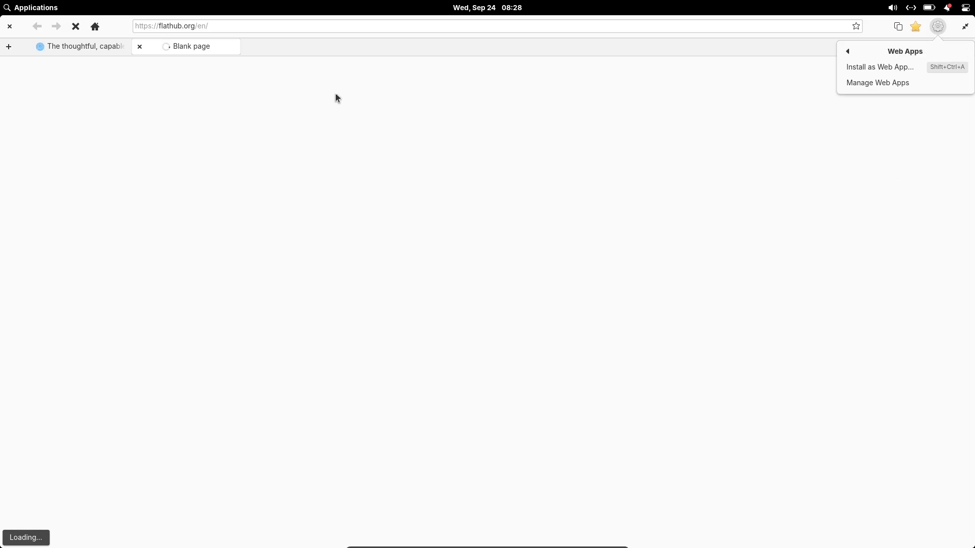
pyautogui.click(79, 46)
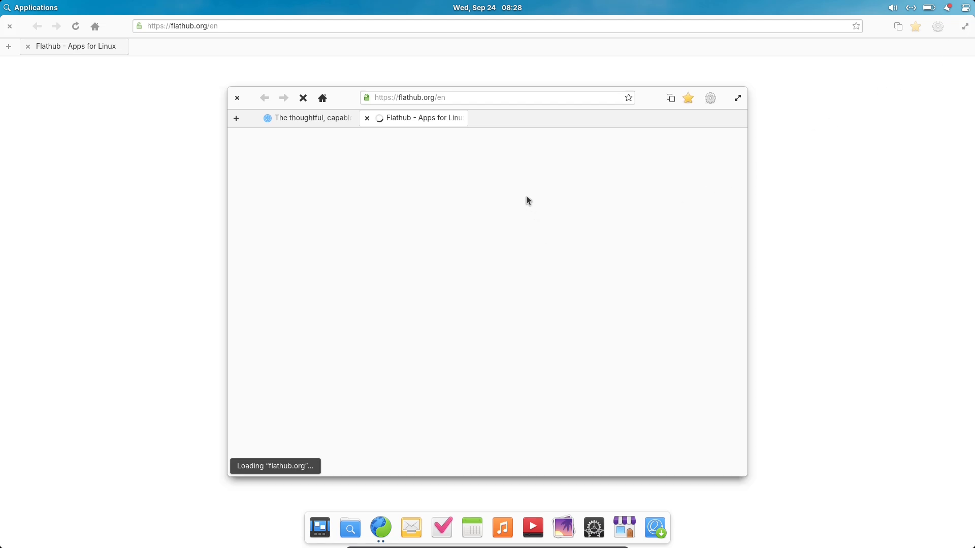
pyautogui.moveTo(319, 124)
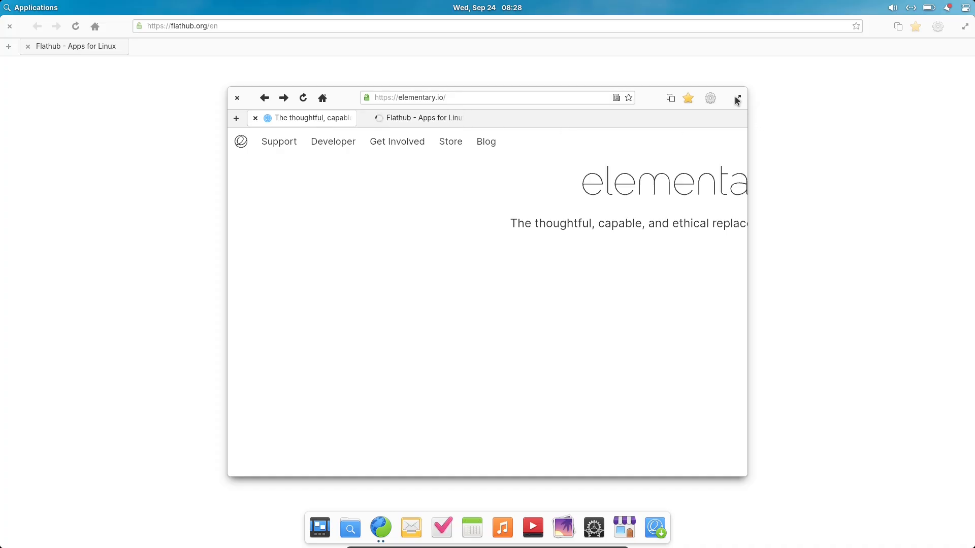
pyautogui.moveTo(19, 31)
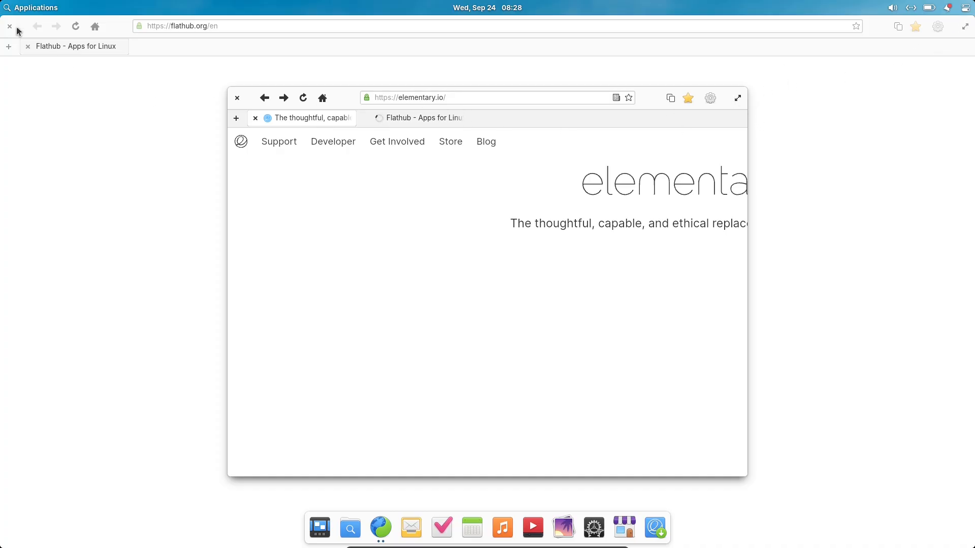
pyautogui.click(237, 98)
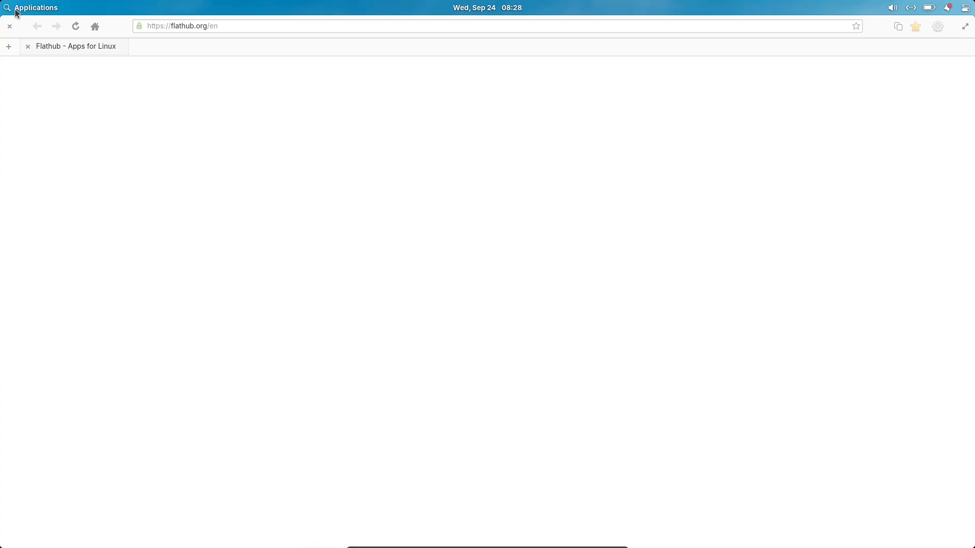
# Step: Launch Terminal from the Applications launcher in the top panel
pyautogui.click(31, 7)
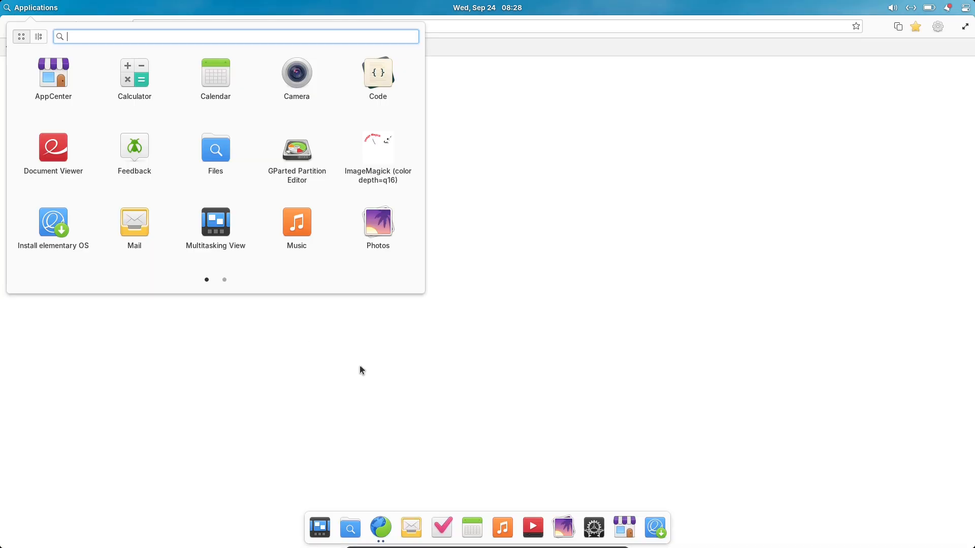
pyautogui.click(223, 281)
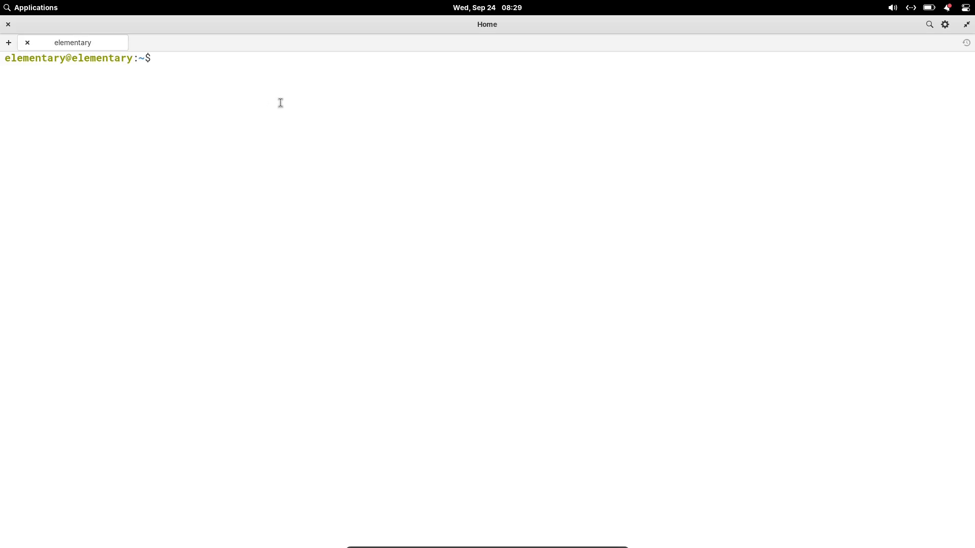
# Step: Run neofetch, cat /etc/issue, uname -a and uname -r to show OS and kernel 6.14.0-29-generic
pyautogui.write('neofetch')
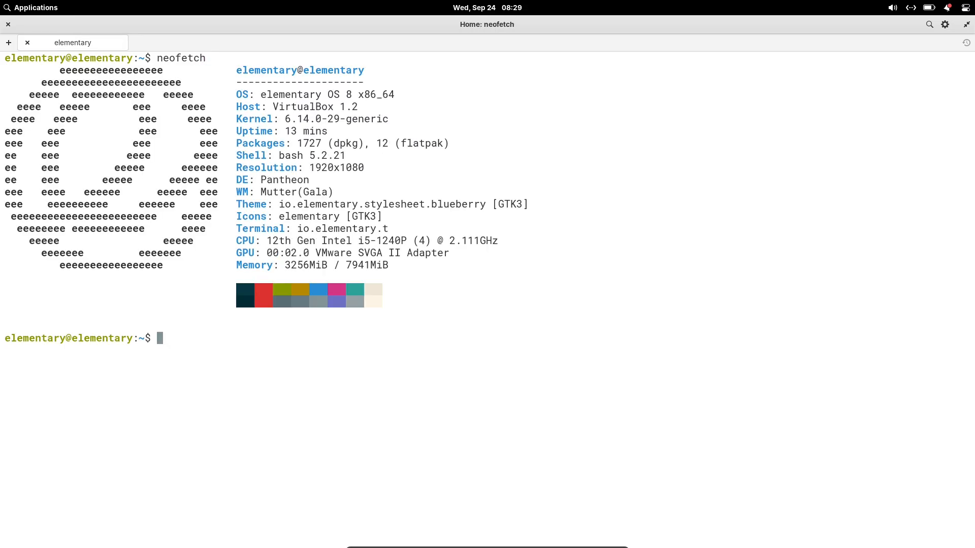
pyautogui.write('cat /e')
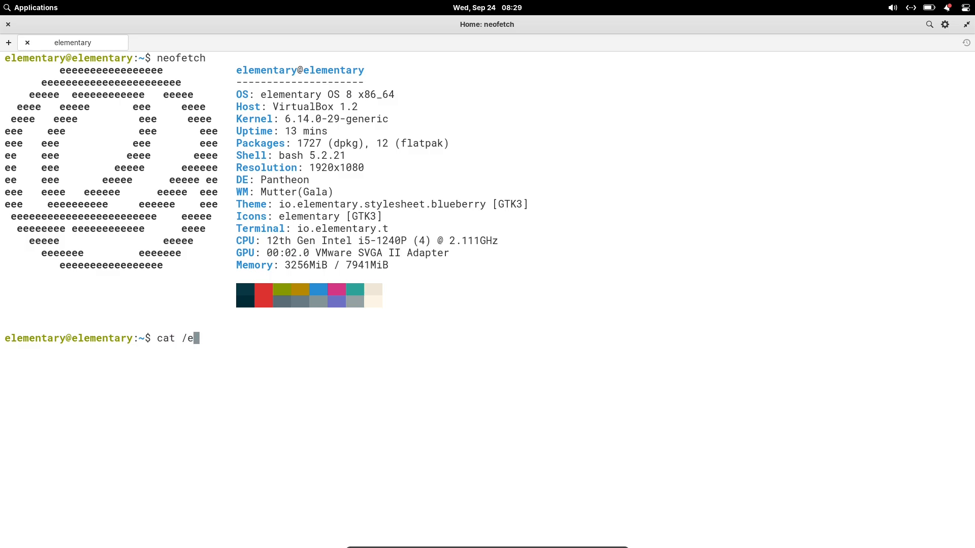
pyautogui.write('tc/issue')
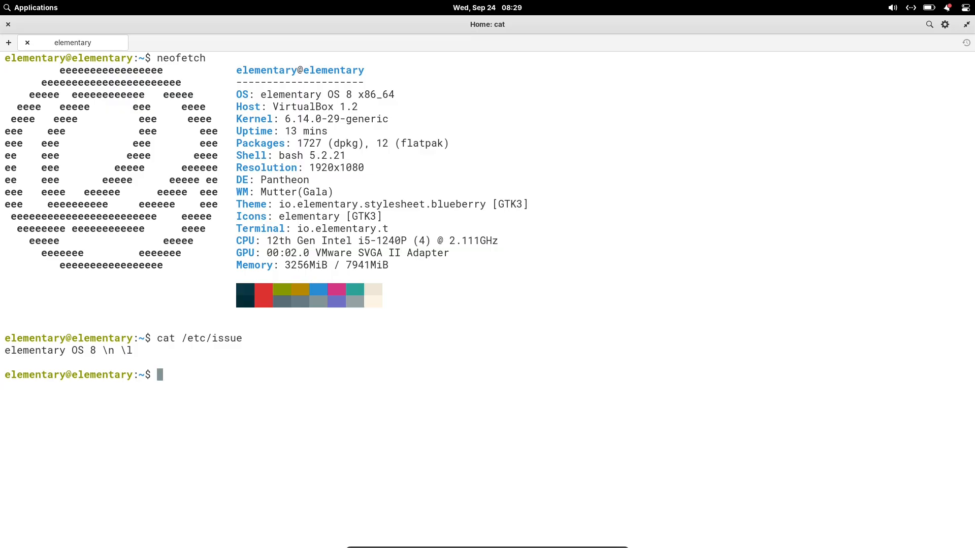
pyautogui.write('uname -a')
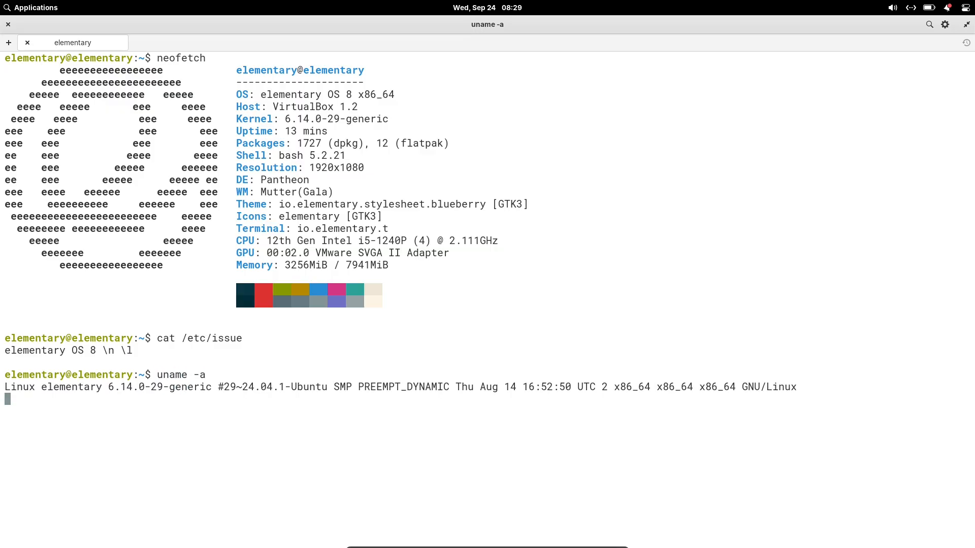
pyautogui.write('uname -r')
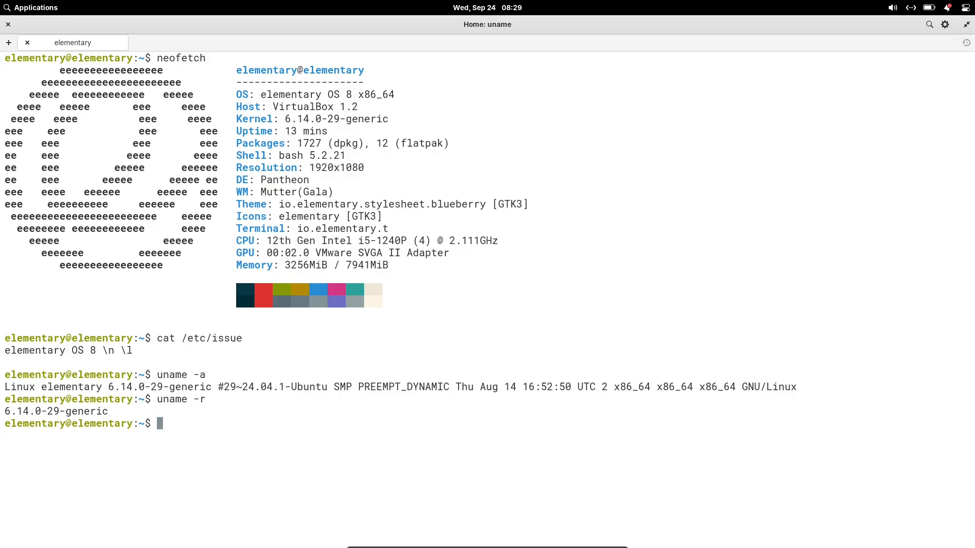
# Step: Run python3 --version showing Python 3.12.3, then clear the screen
pyautogui.write('py')
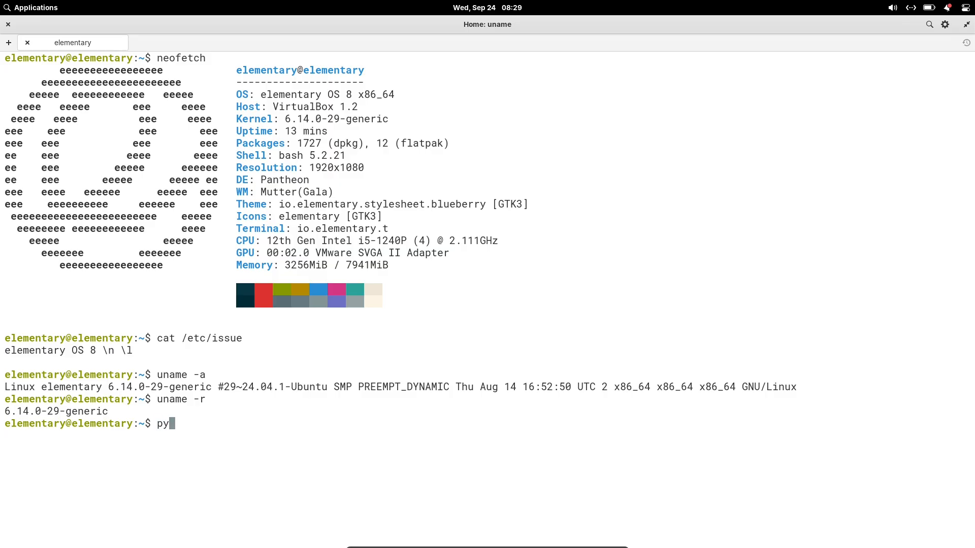
pyautogui.write('thon3 --version')
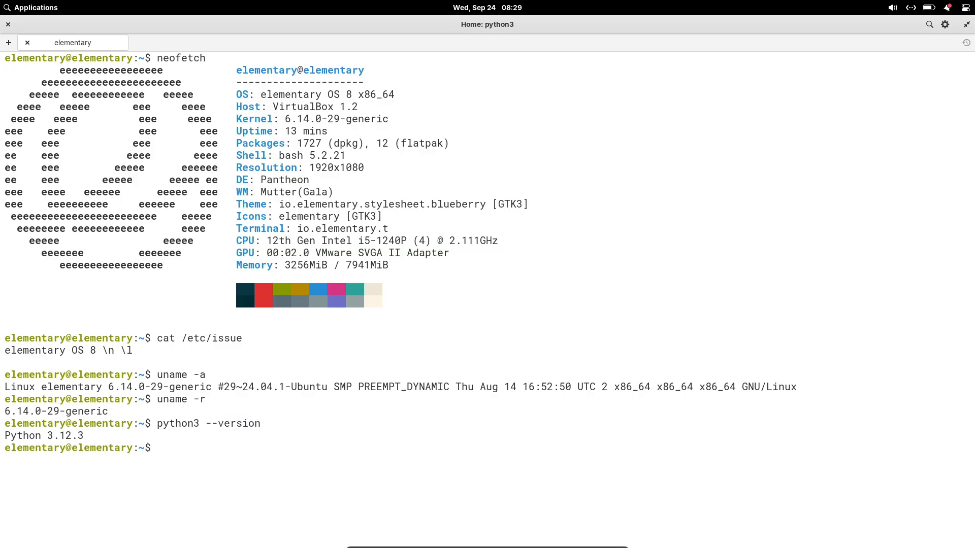
pyautogui.write('cl')
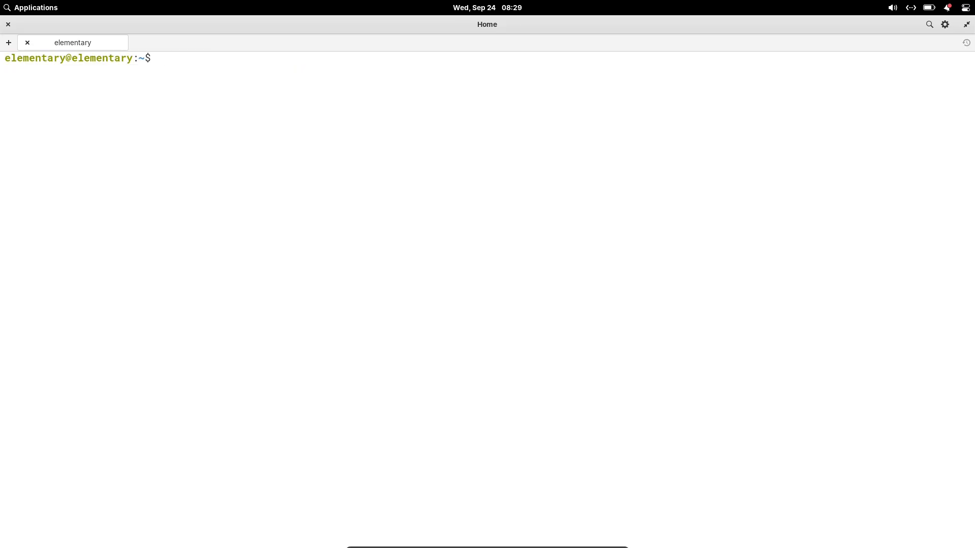
# Step: Run inxi -sv8 for a full system report and highlight its System section
pyautogui.write('inx')
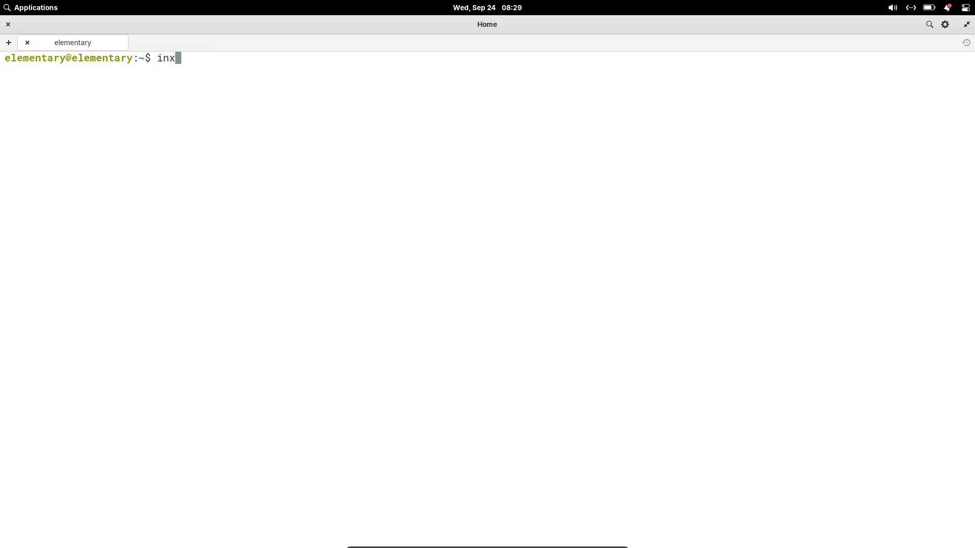
pyautogui.write('i -sv8')
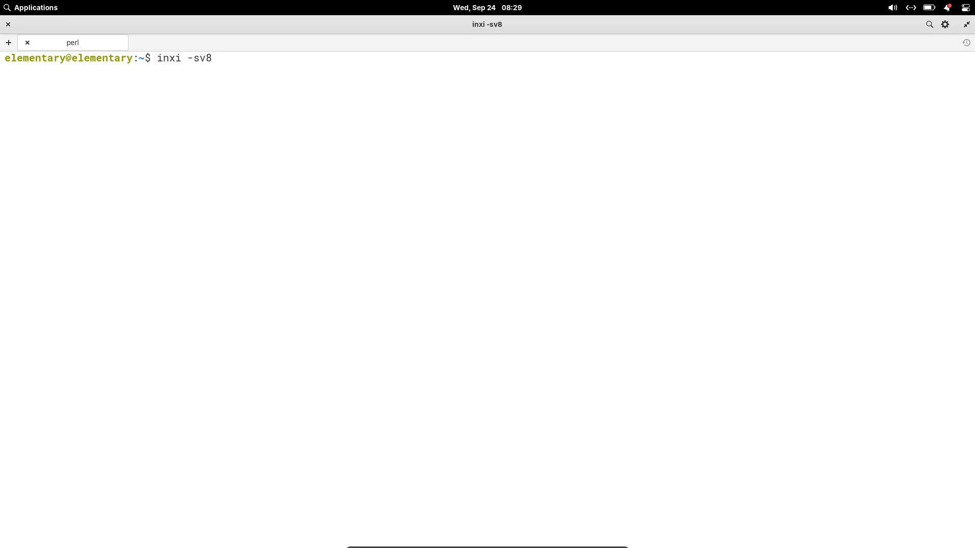
pyautogui.press('Return')
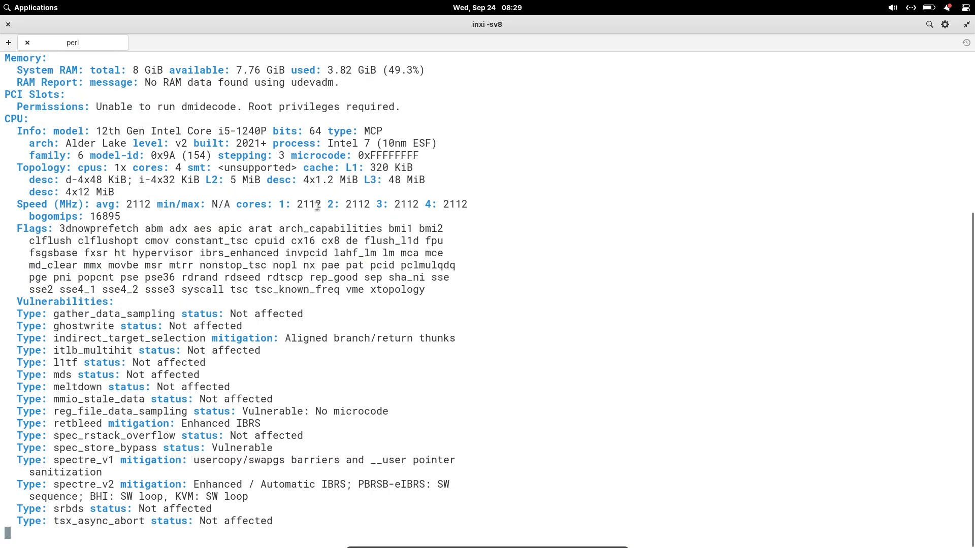
pyautogui.scroll(-3)
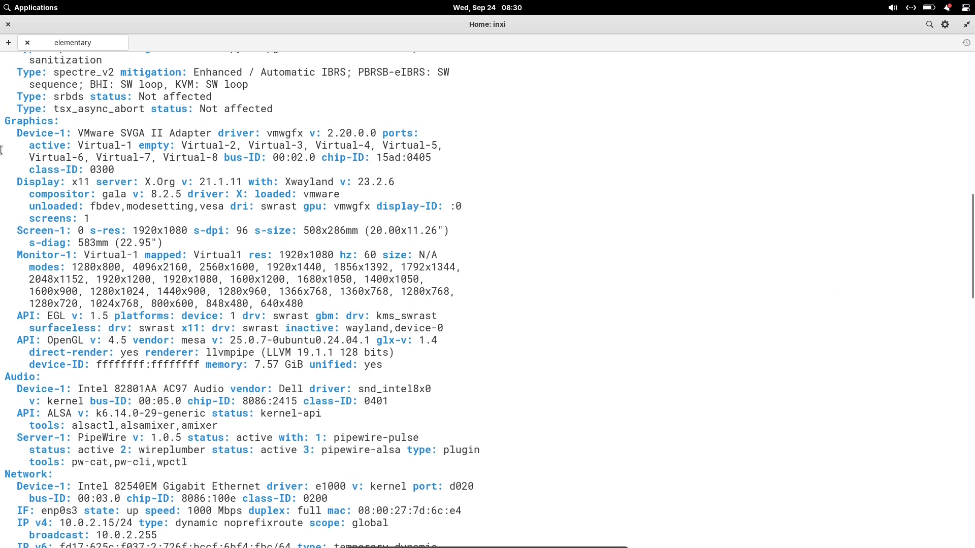
pyautogui.moveTo(5, 121); pyautogui.dragTo(168, 206)
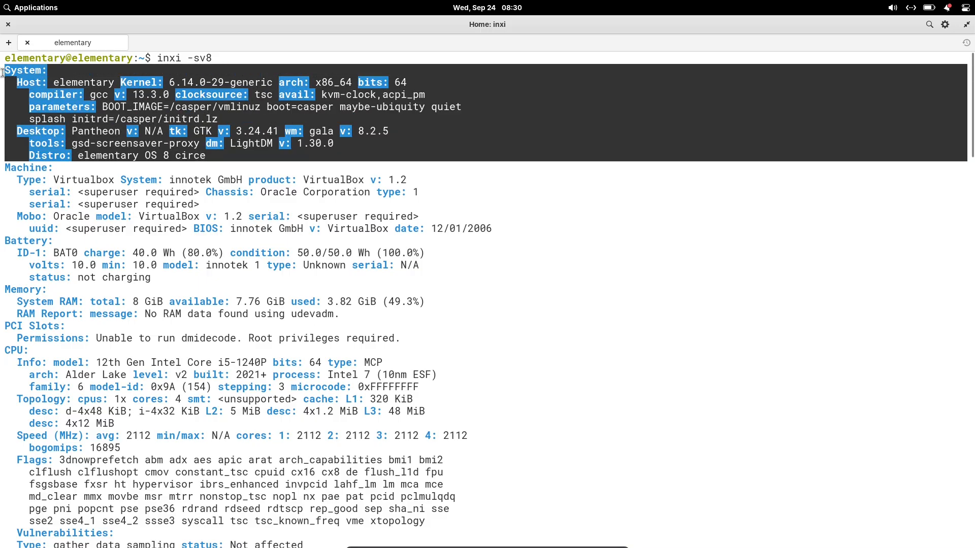
pyautogui.moveTo(259, 97)
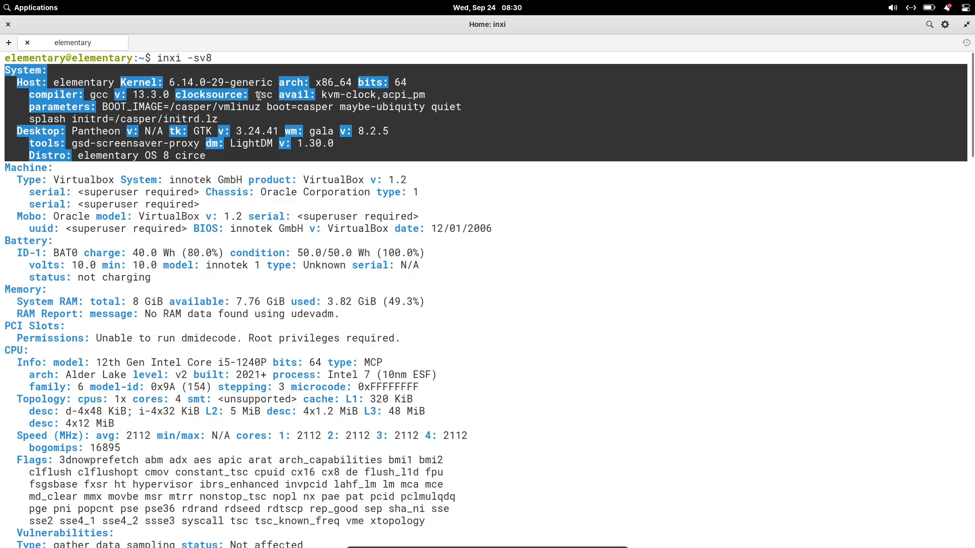
pyautogui.moveTo(240, 159)
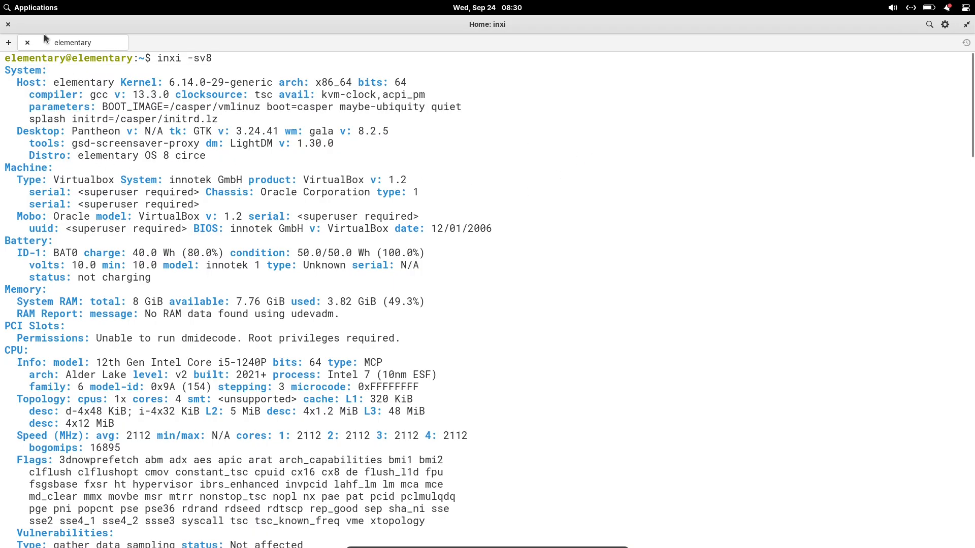
# Step: Start a second shell tab and enter btop before the Terminal closes
pyautogui.click(8, 43)
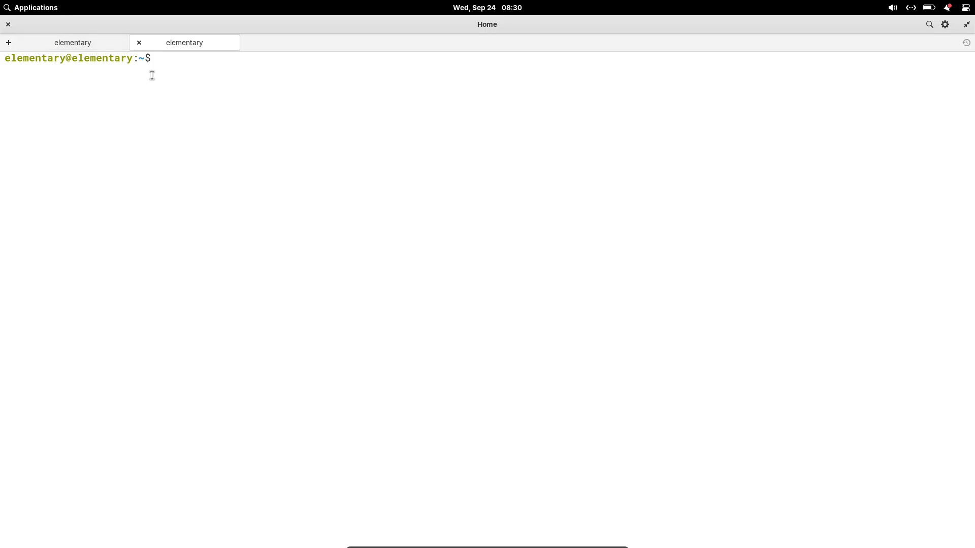
pyautogui.write('btop')
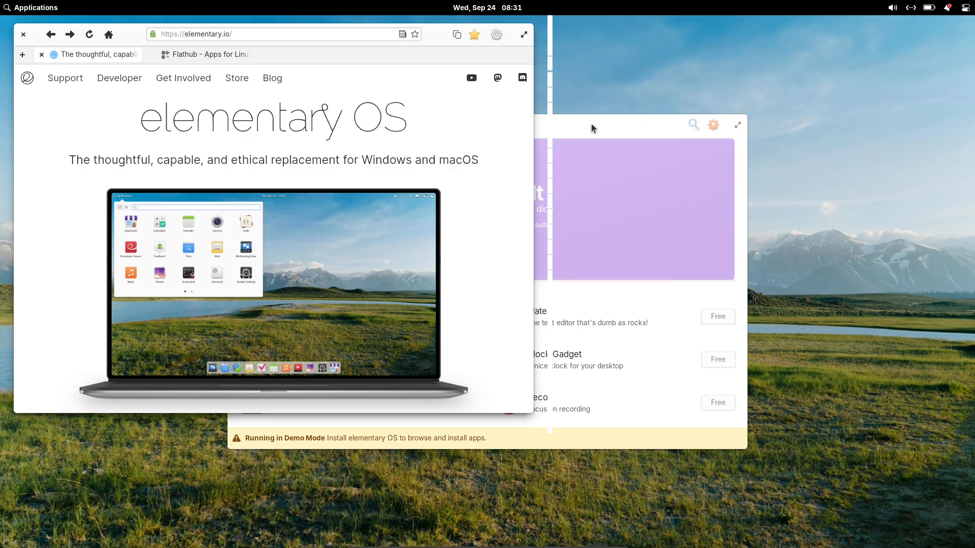
# Step: Check the battery and sound indicators, pause the ambient mp3 track and close Music
pyautogui.click(928, 7)
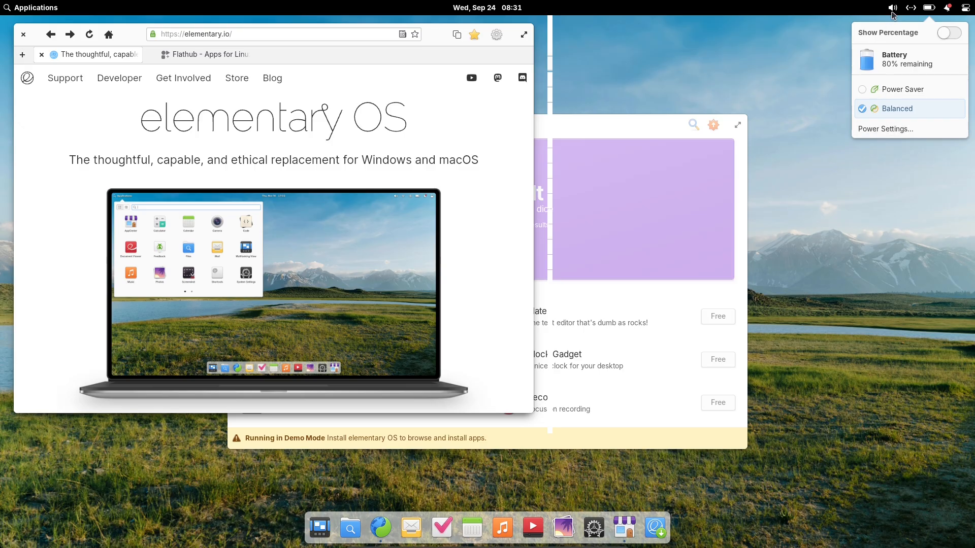
pyautogui.click(893, 7)
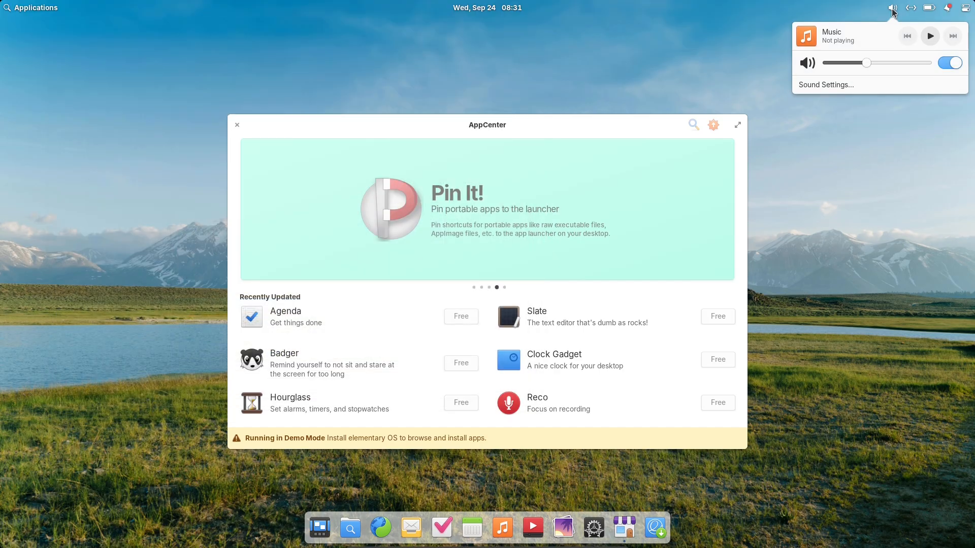
pyautogui.moveTo(696, 260)
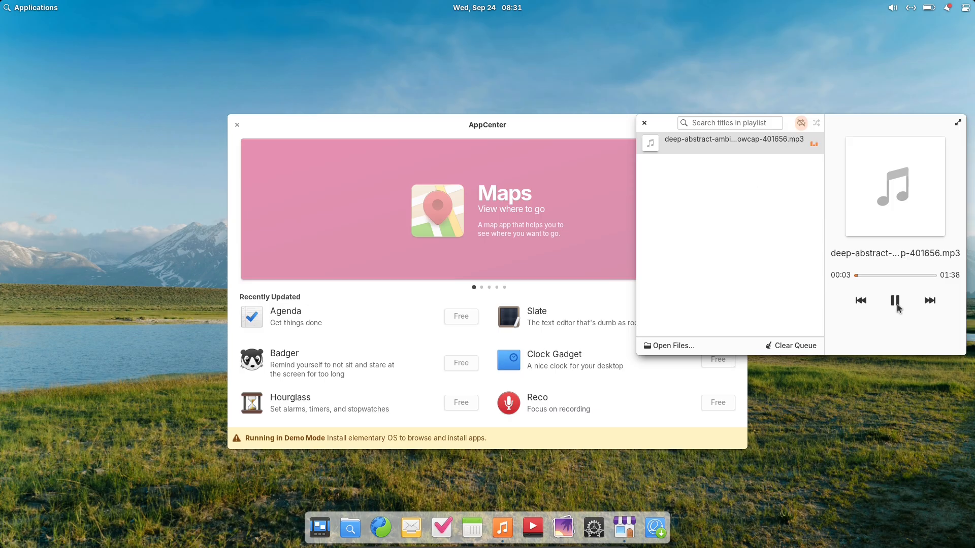
pyautogui.click(896, 301)
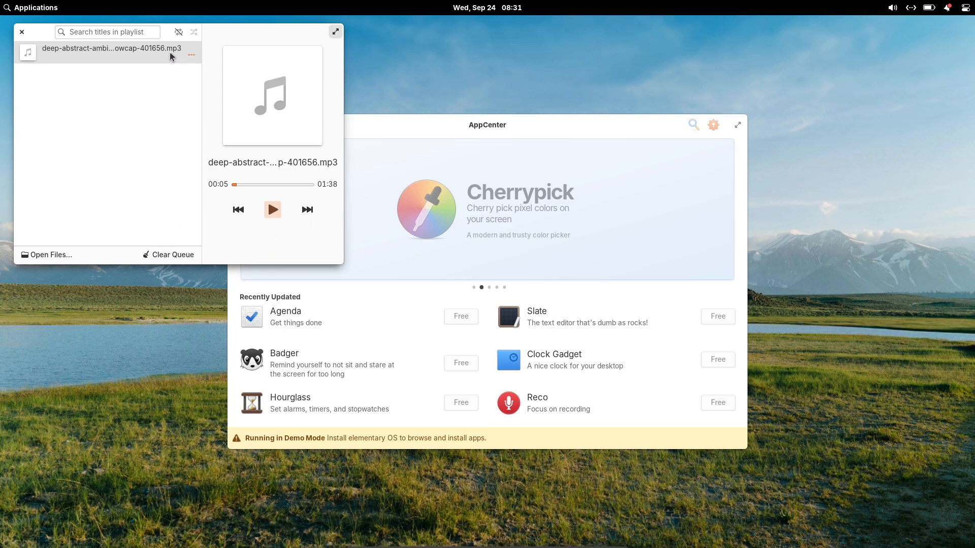
pyautogui.click(21, 32)
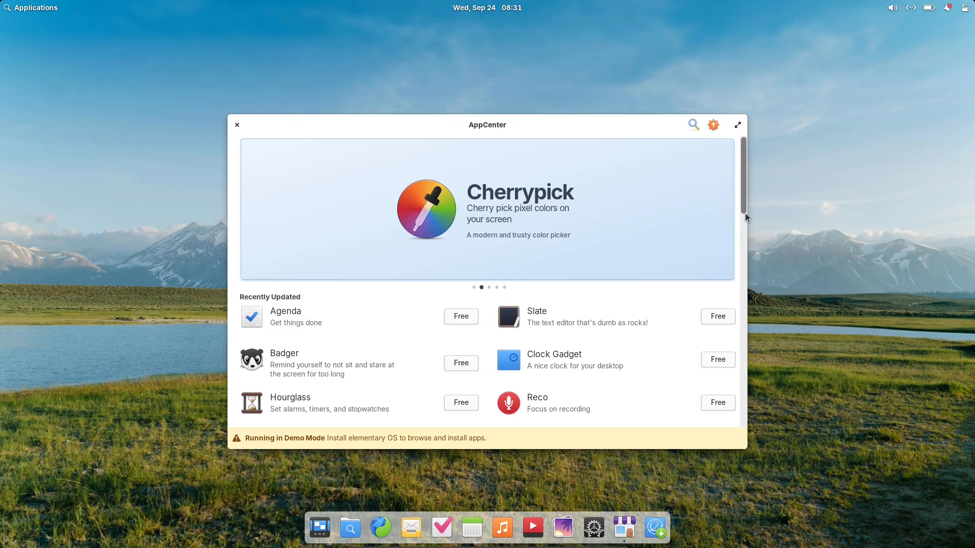
# Step: Browse the Tomato app page and check for app updates, returning to the AppCenter home
pyautogui.scroll(-3)
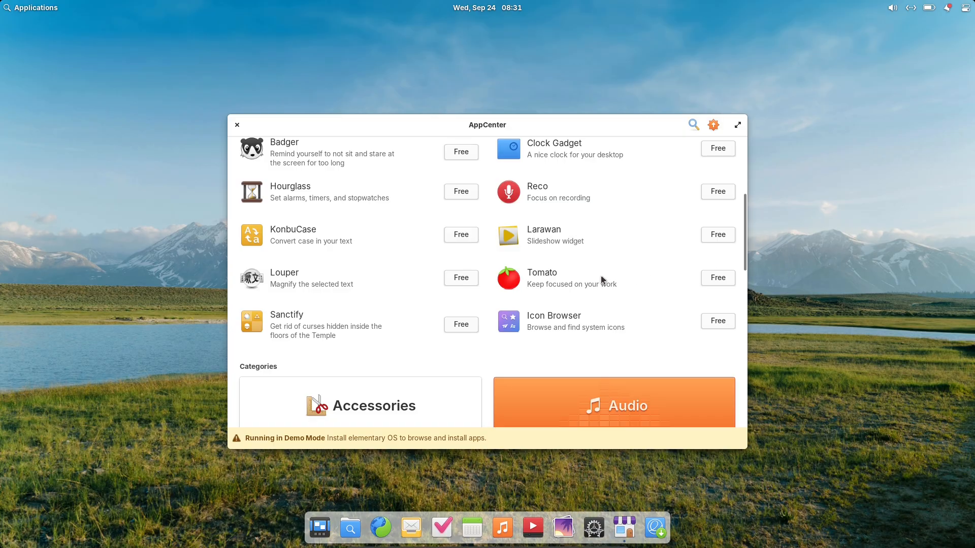
pyautogui.click(541, 272)
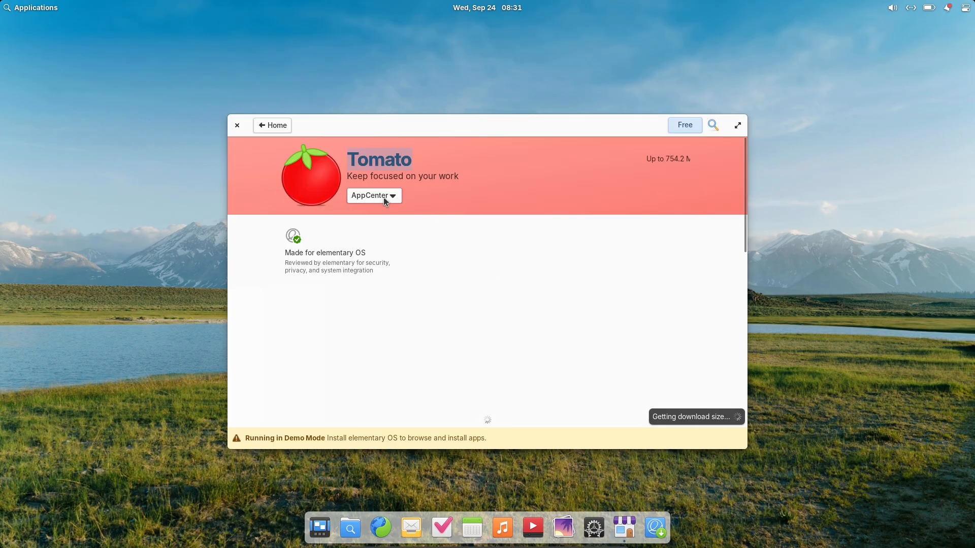
pyautogui.click(373, 195)
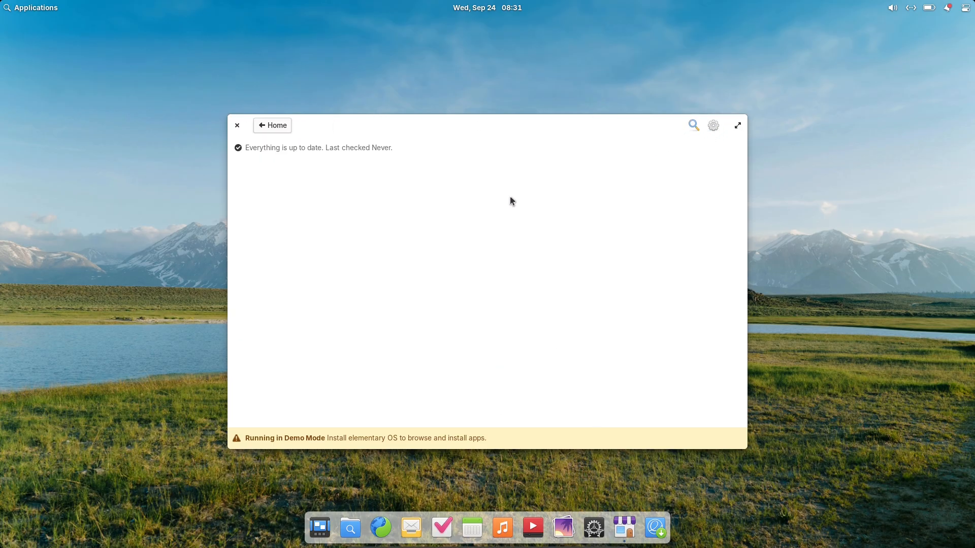
pyautogui.moveTo(268, 128)
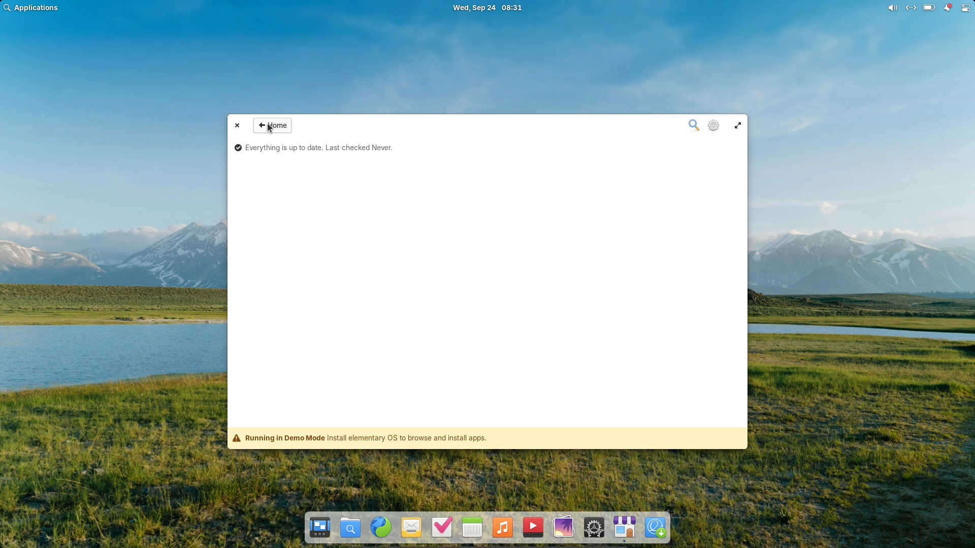
pyautogui.click(271, 125)
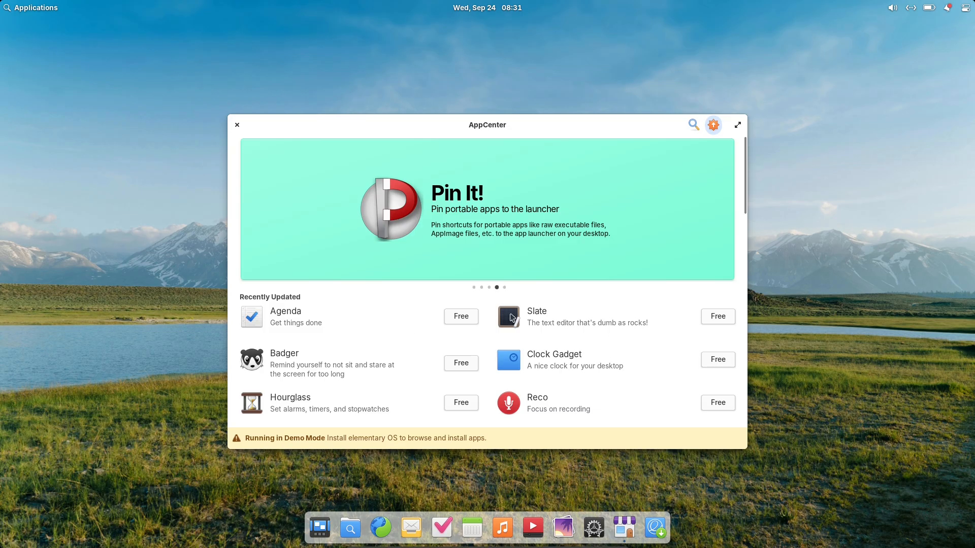
# Step: View Badger's page and its source options, then close AppCenter
pyautogui.click(283, 354)
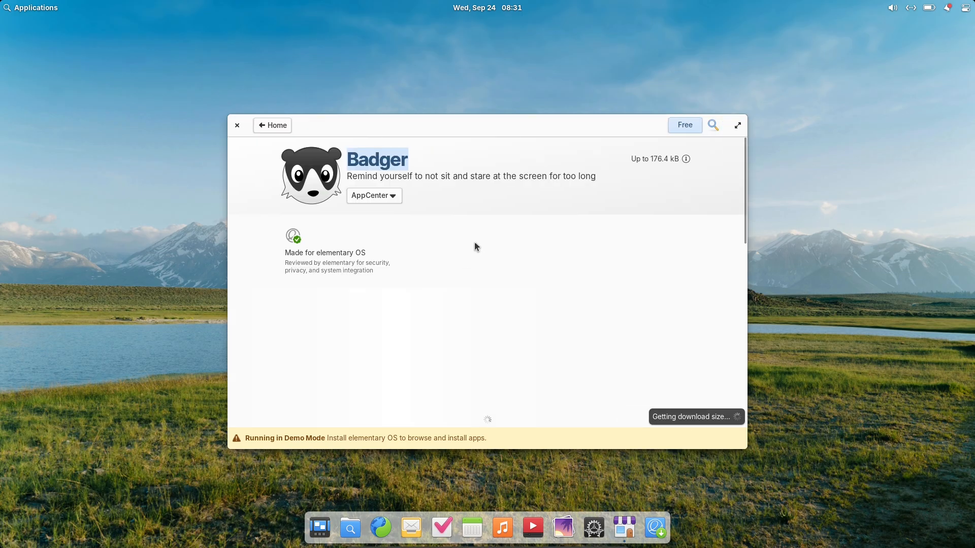
pyautogui.click(373, 195)
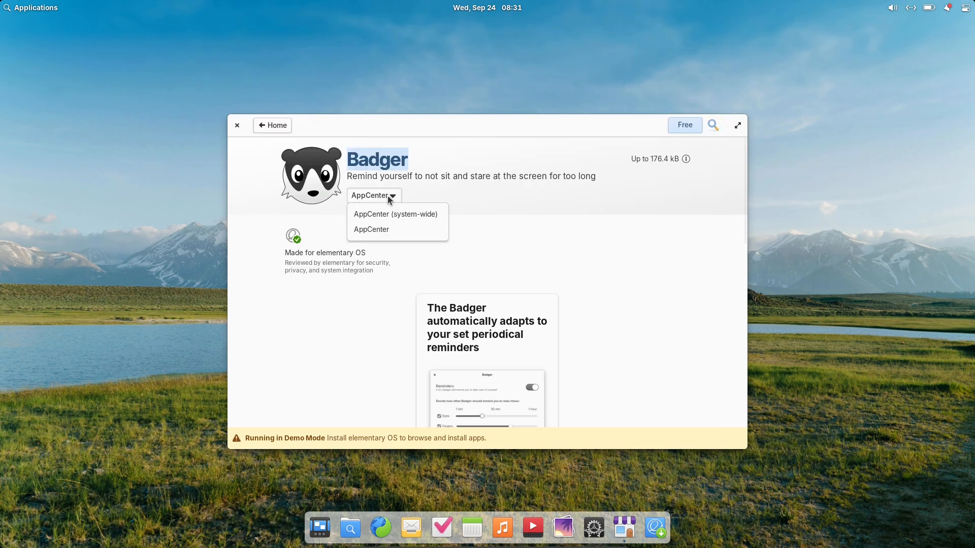
pyautogui.moveTo(540, 235)
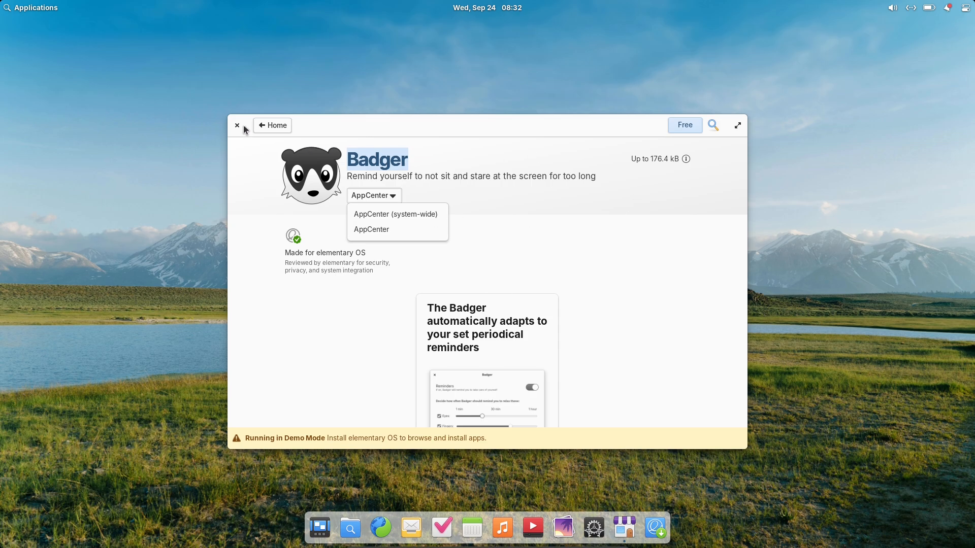
pyautogui.click(237, 125)
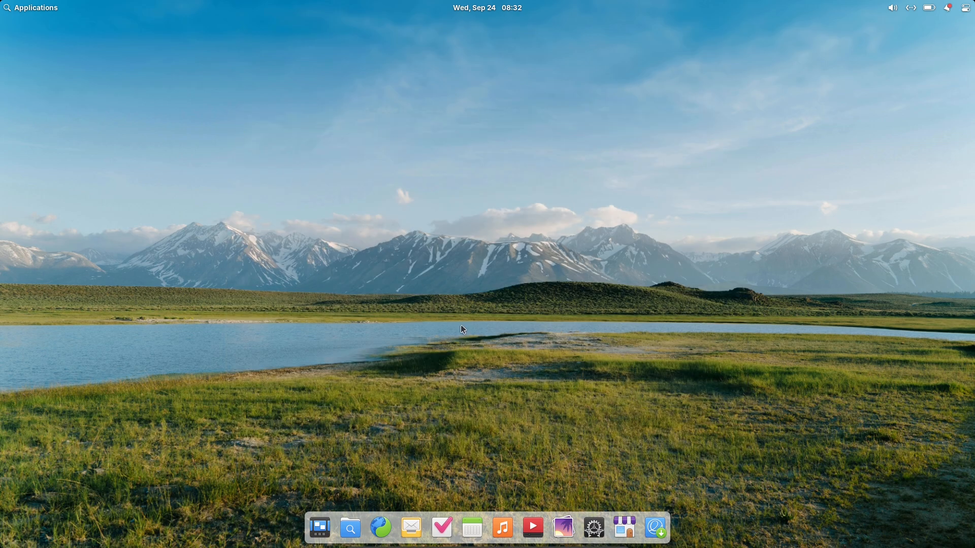
pyautogui.moveTo(382, 529)
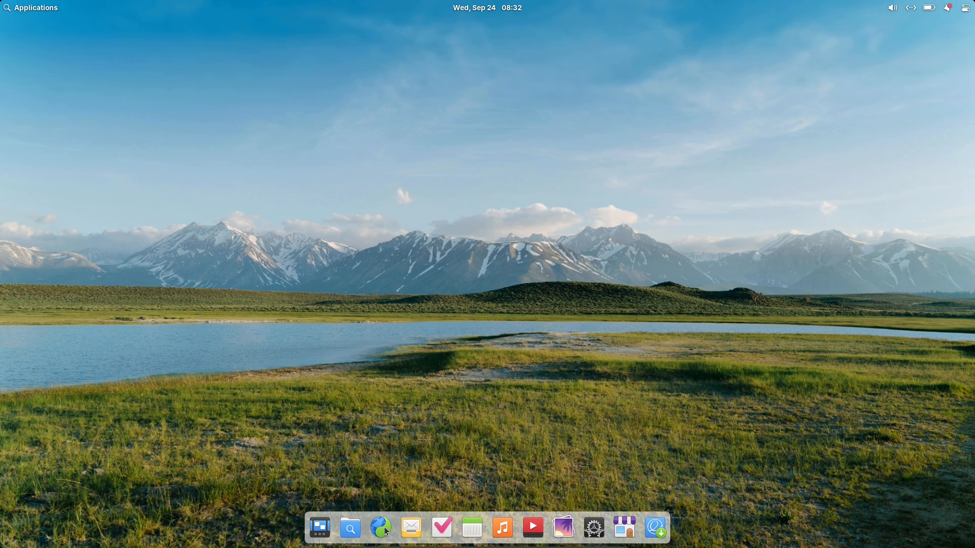
# Step: Launch Web, close the Flathub tab and go to the elementary Blog from the site navigation
pyautogui.click(380, 528)
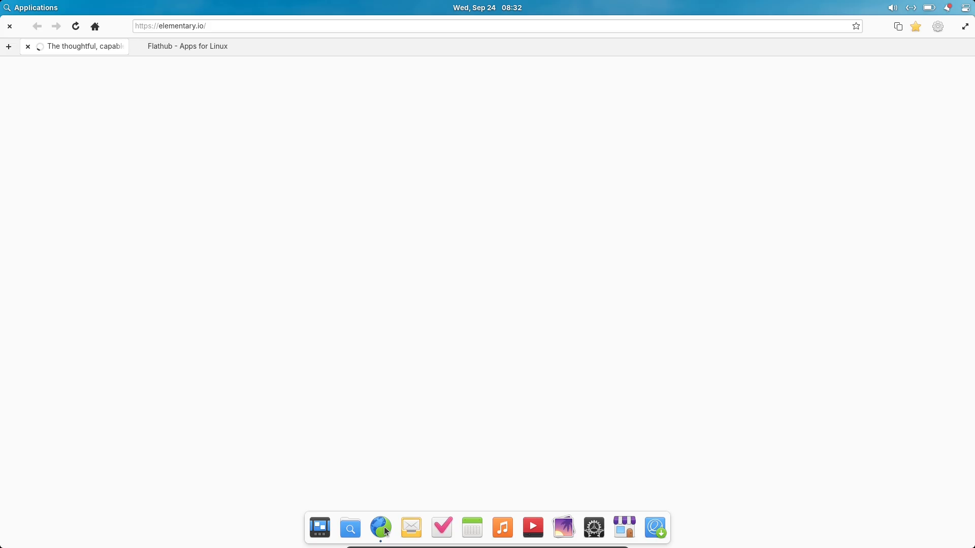
pyautogui.click(193, 46)
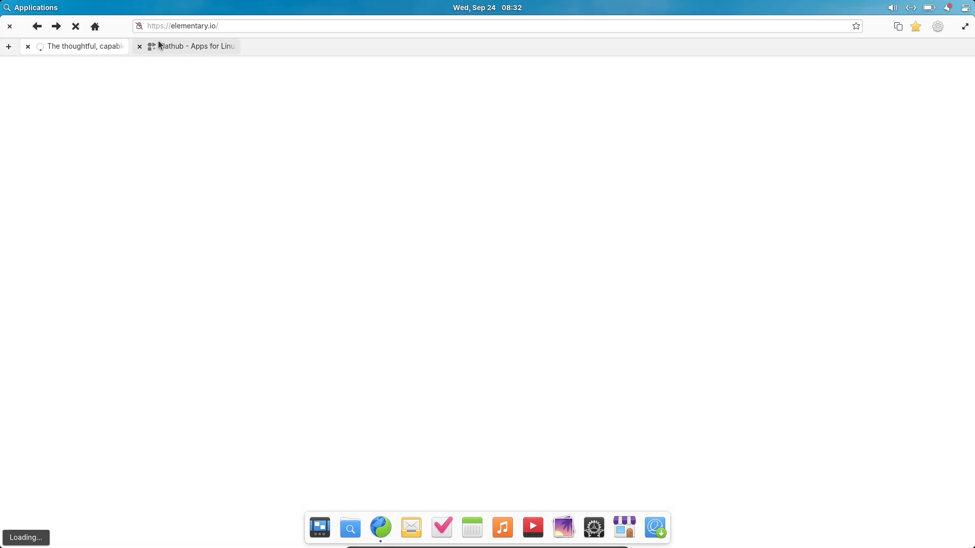
pyautogui.click(139, 46)
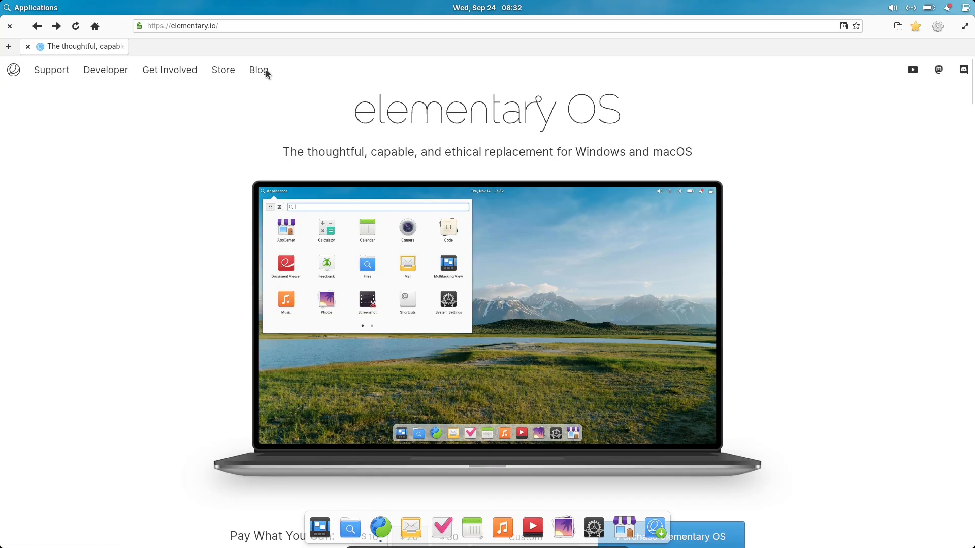
pyautogui.click(259, 70)
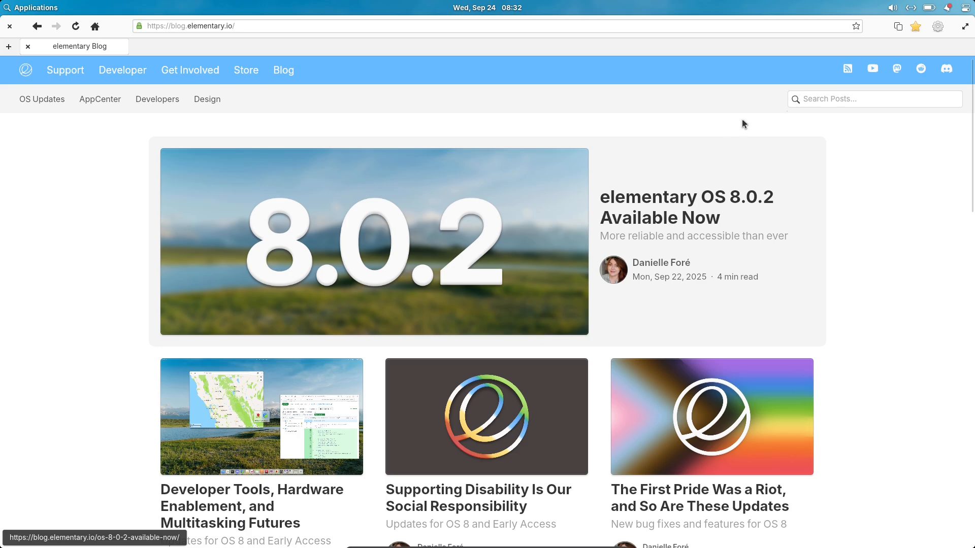
# Step: Open the 'elementary OS 8.0.2 Available Now' post, select some intro text and read down through it
pyautogui.click(687, 207)
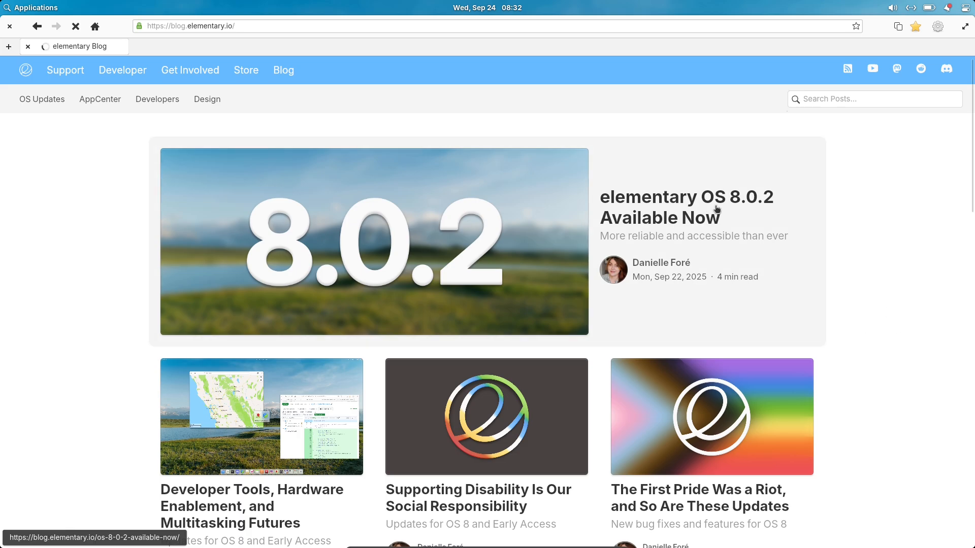
pyautogui.click(686, 207)
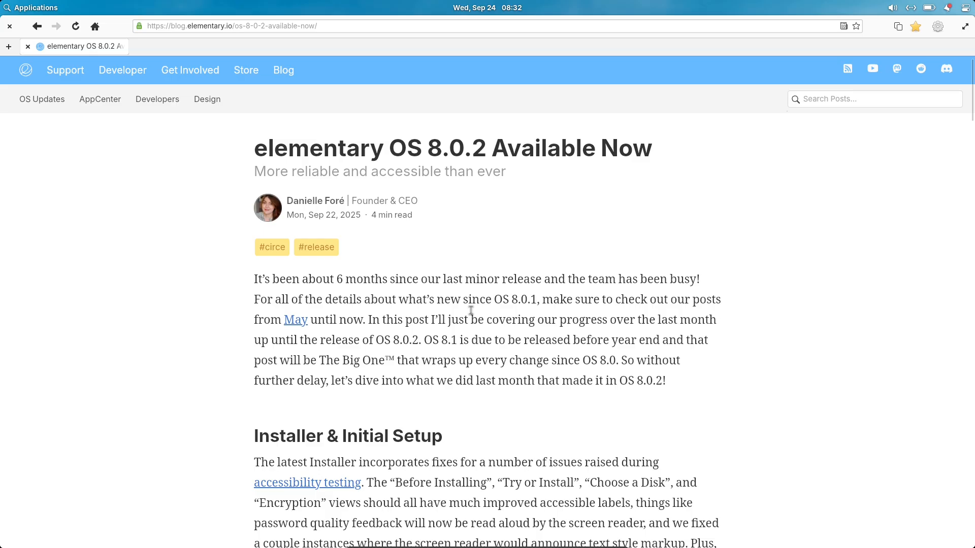
pyautogui.doubleClick(339, 278)
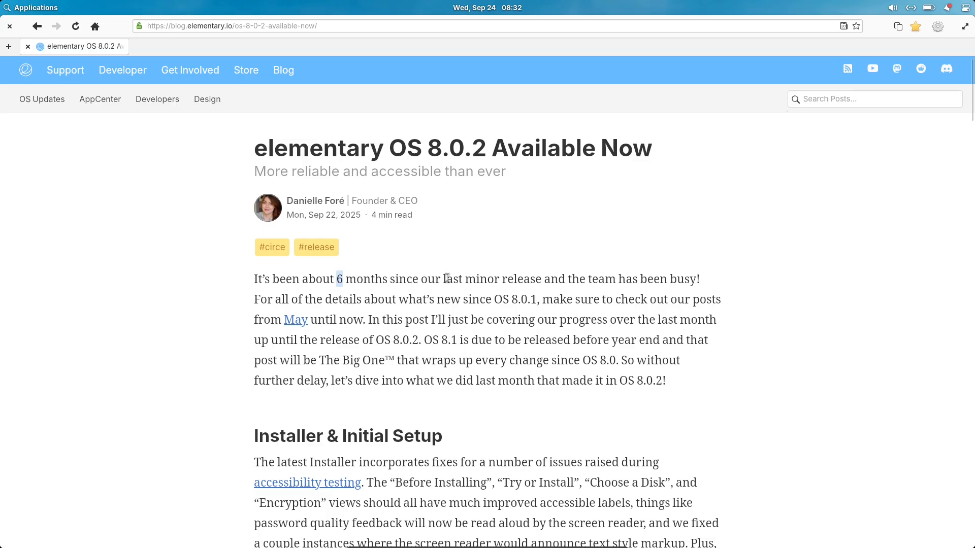
pyautogui.moveTo(339, 279); pyautogui.dragTo(447, 279)
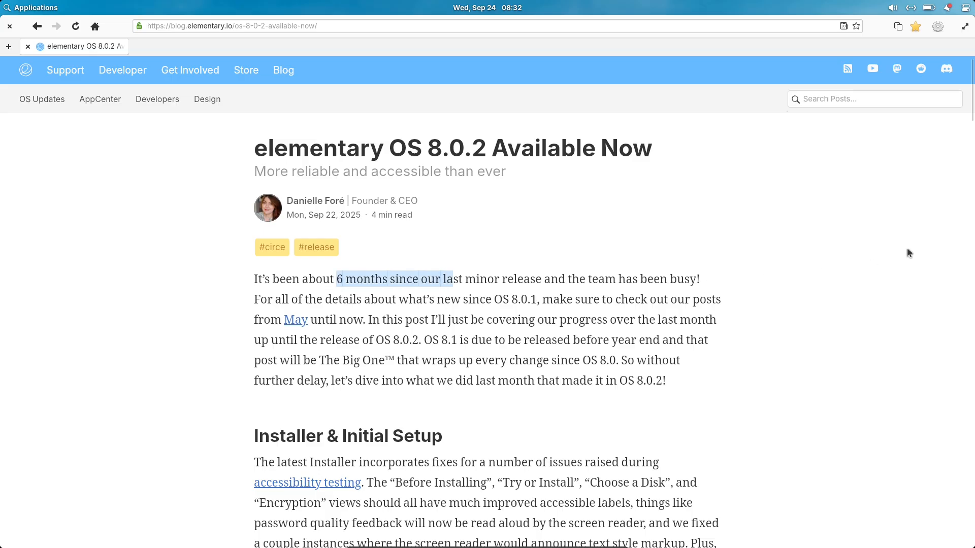
pyautogui.scroll(-3)
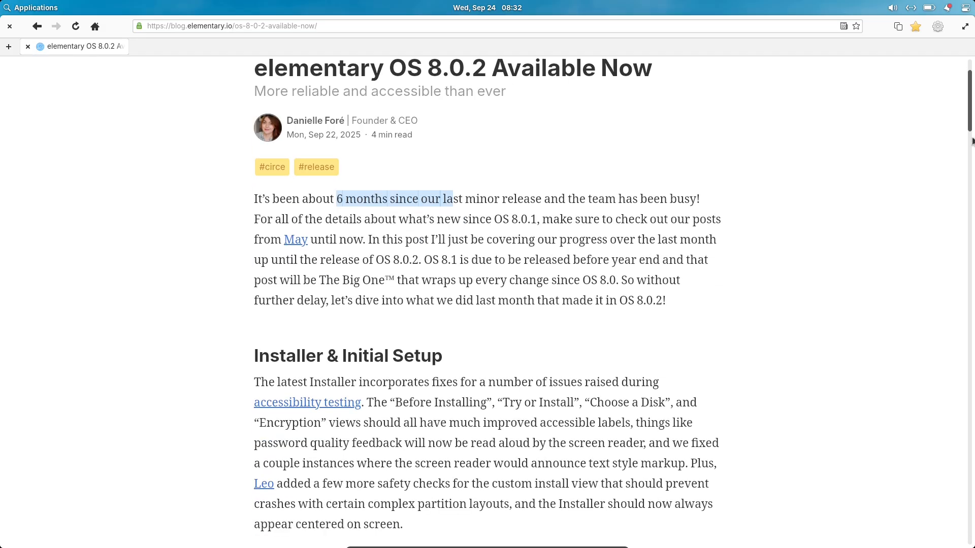
pyautogui.scroll(-3)
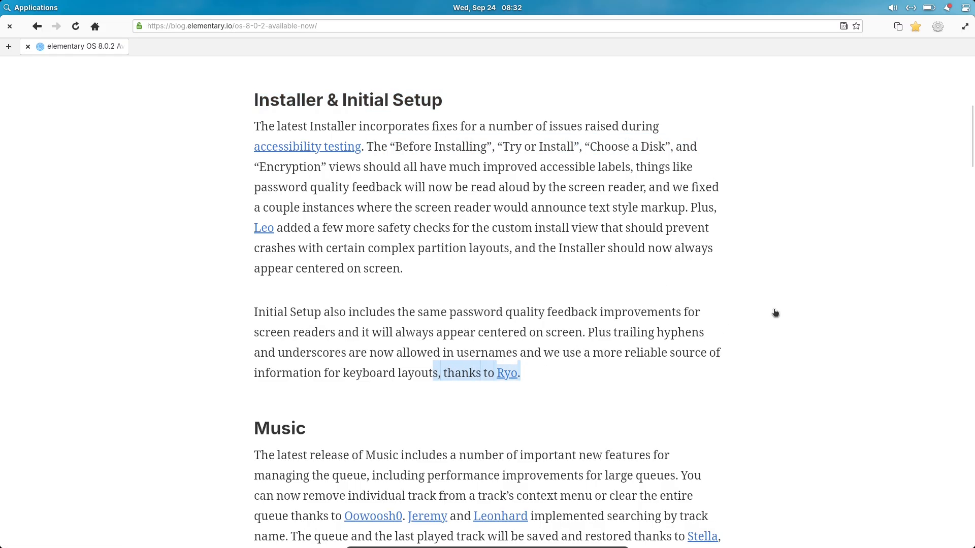
pyautogui.scroll(-3)
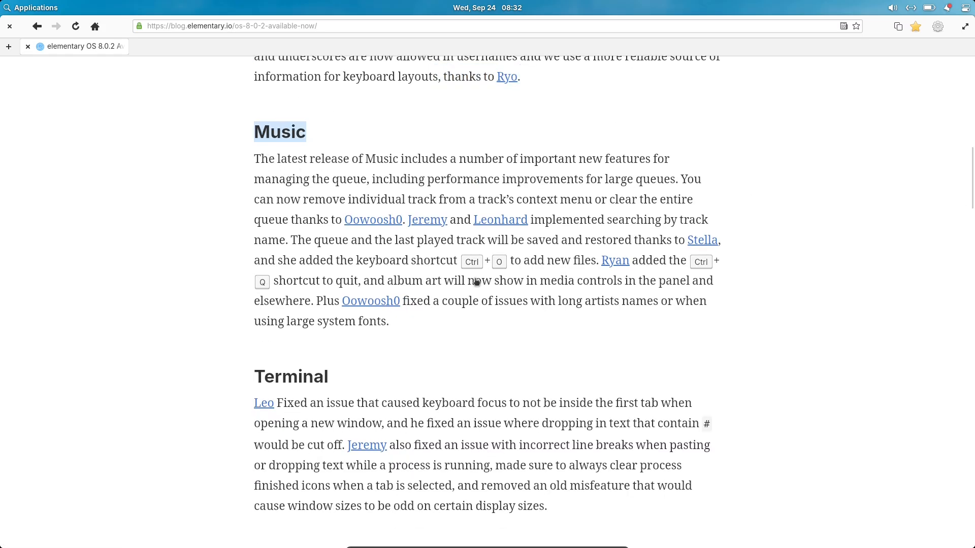
pyautogui.moveTo(634, 232)
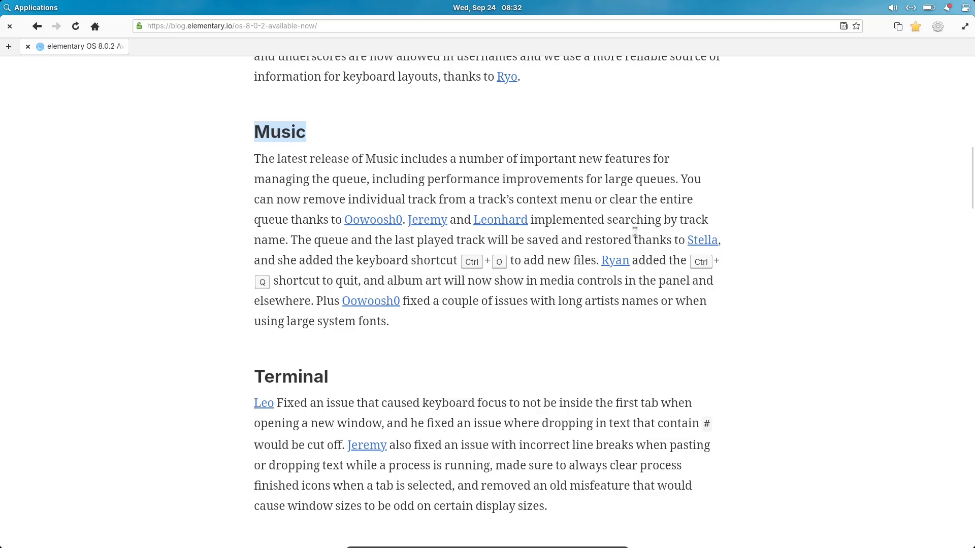
pyautogui.moveTo(631, 234)
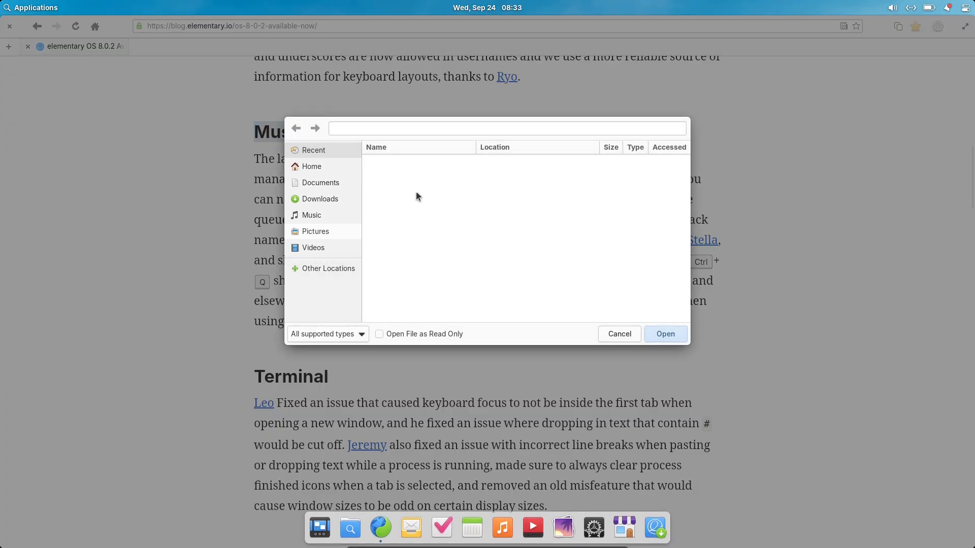
# Step: Cancel the stray file dialog, minimize Web and restore it from the dock
pyautogui.click(619, 335)
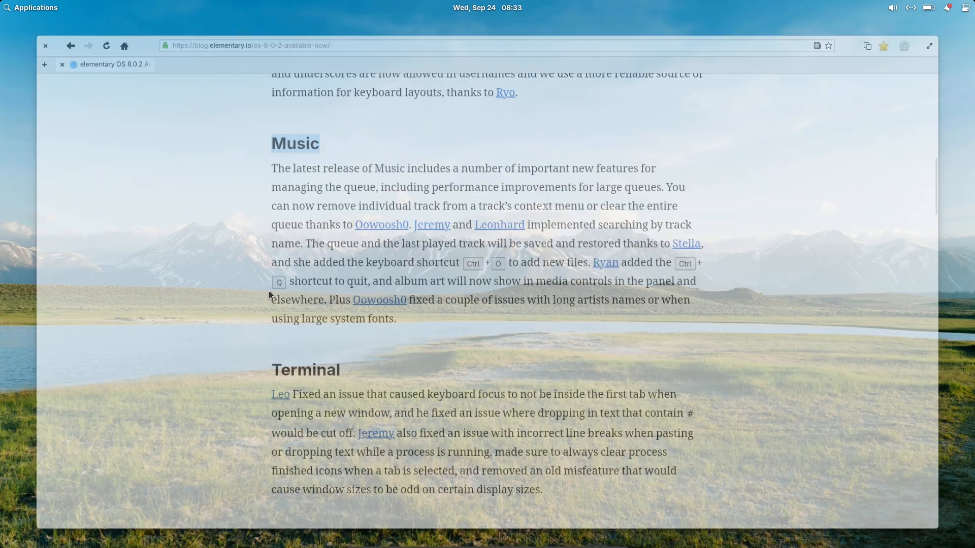
pyautogui.click(45, 46)
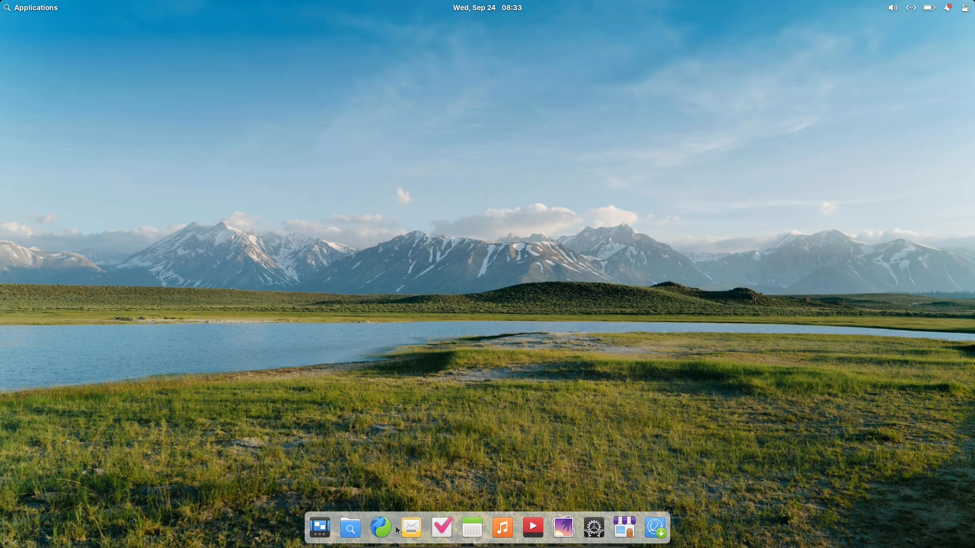
pyautogui.moveTo(381, 528)
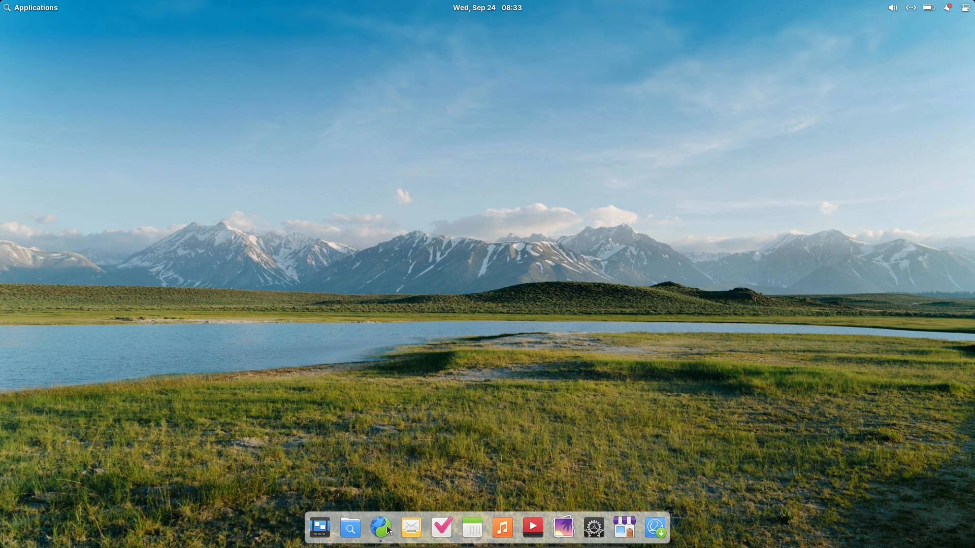
pyautogui.click(381, 527)
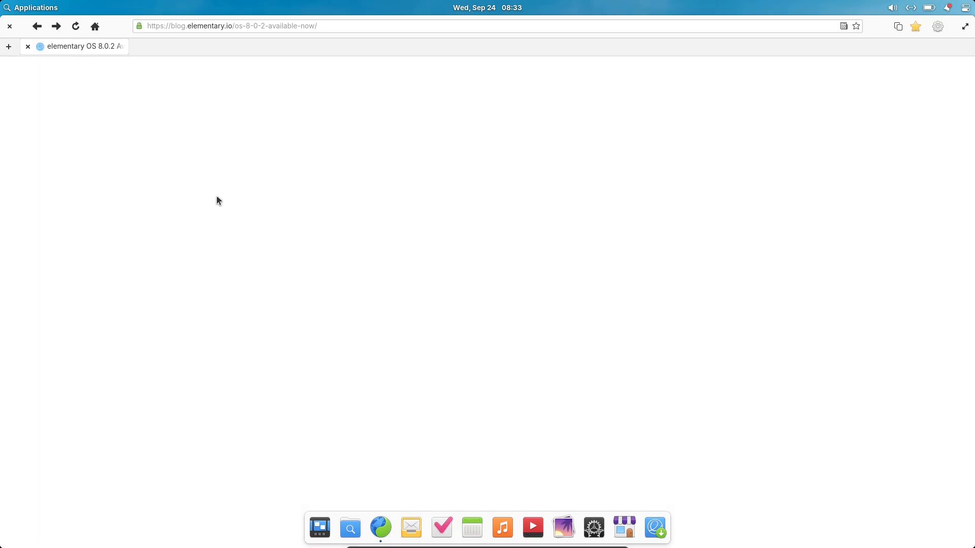
# Step: Read down through Terminal, Hardware Enablement and And More to the 'Get elementary OS 8.0.2' section
pyautogui.scroll(-3)
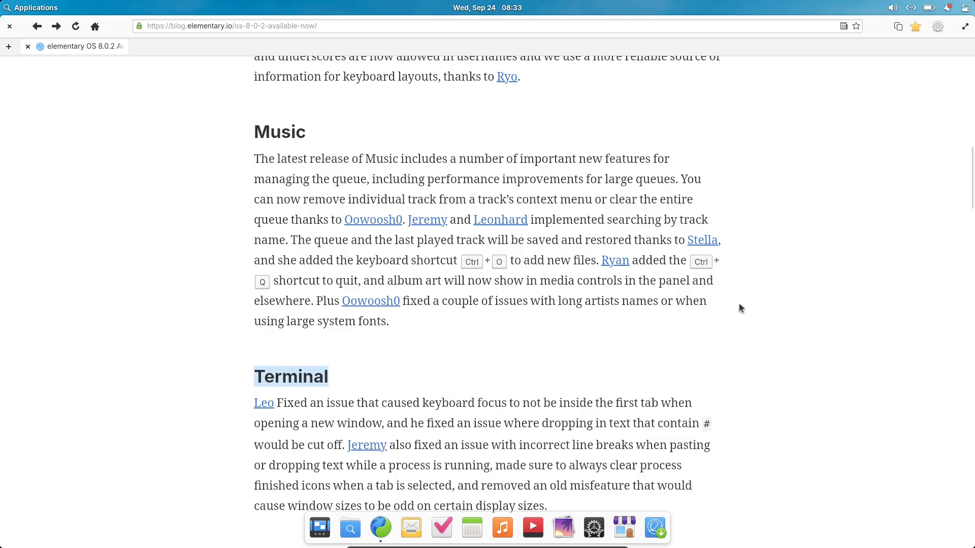
pyautogui.scroll(-3)
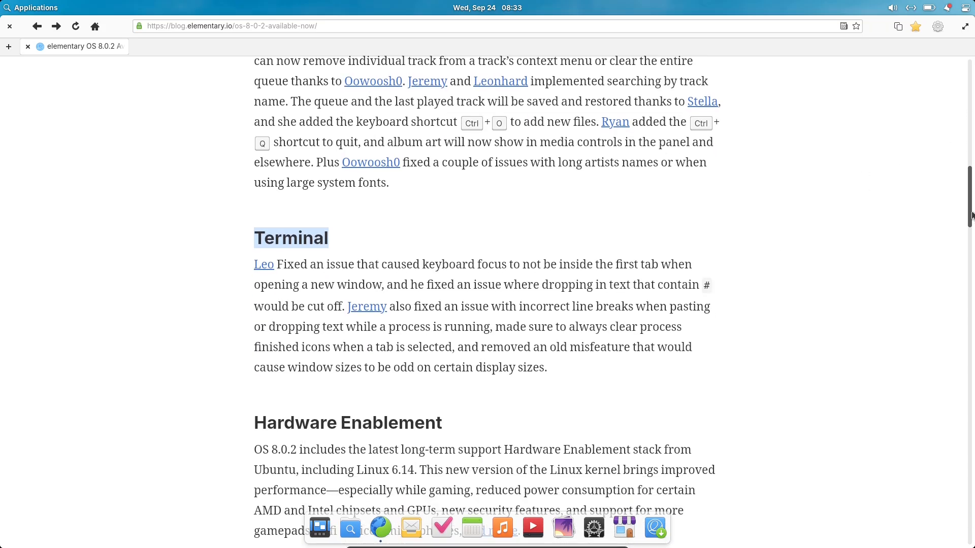
pyautogui.scroll(-3)
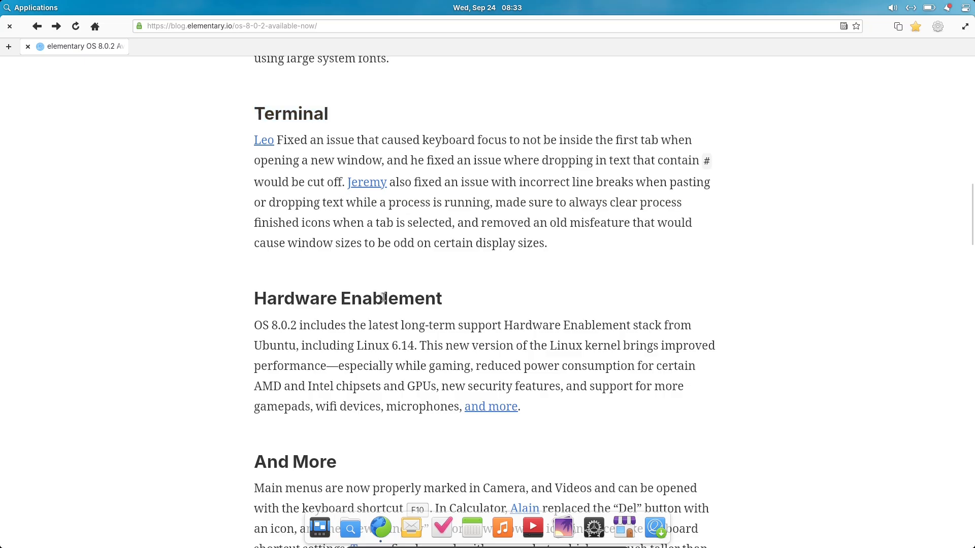
pyautogui.doubleClick(347, 299)
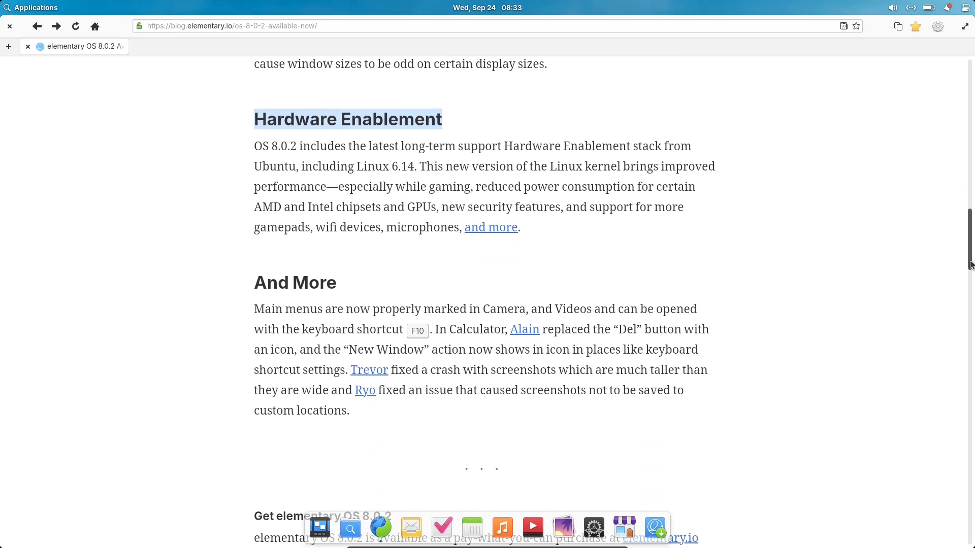
pyautogui.scroll(-3)
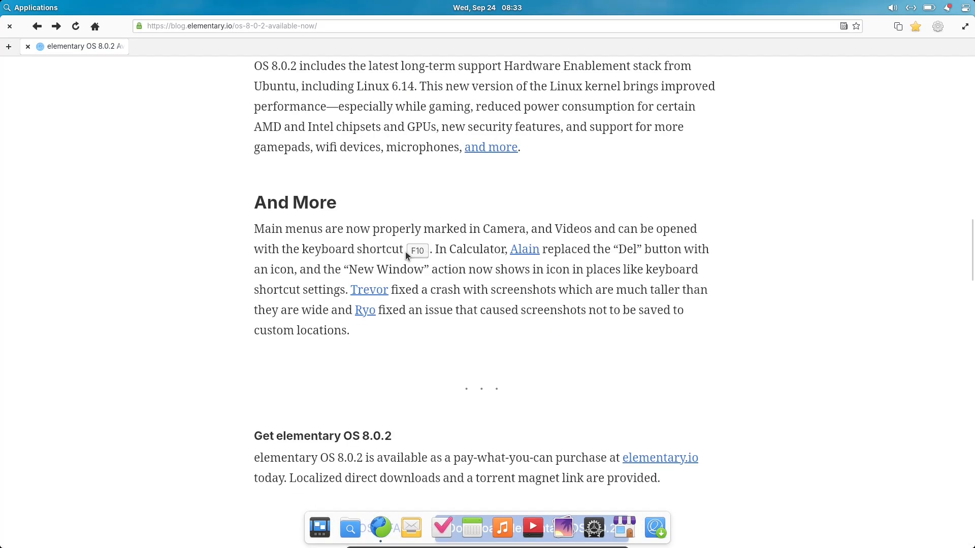
pyautogui.moveTo(585, 330)
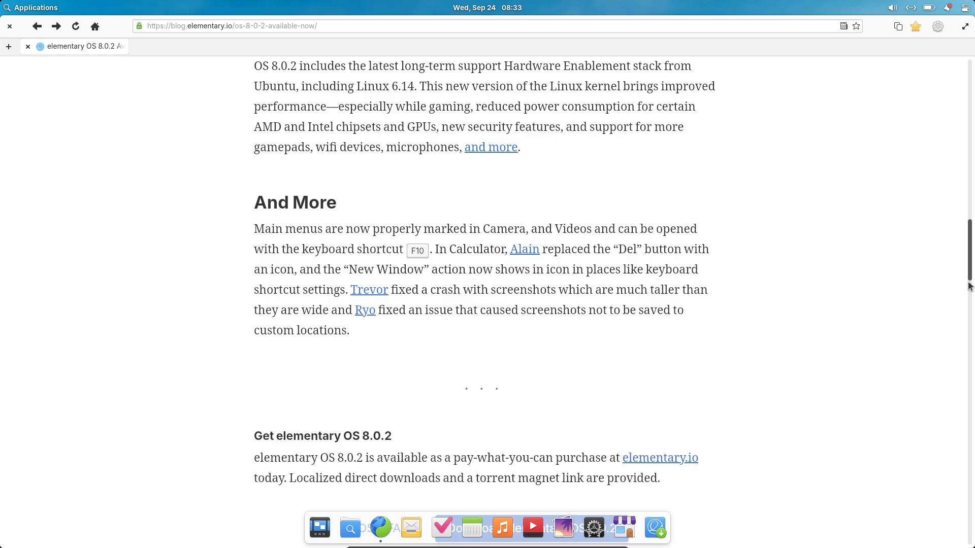
pyautogui.scroll(-3)
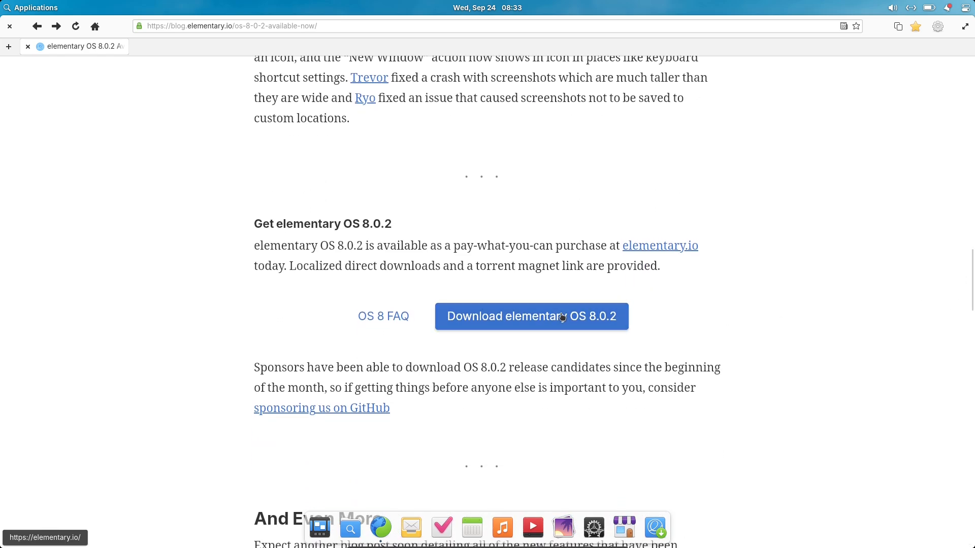
# Step: Follow 'Download elementary OS 8.0.2' to elementary.io, then view the Installation guide's Recommended System Specs
pyautogui.click(531, 317)
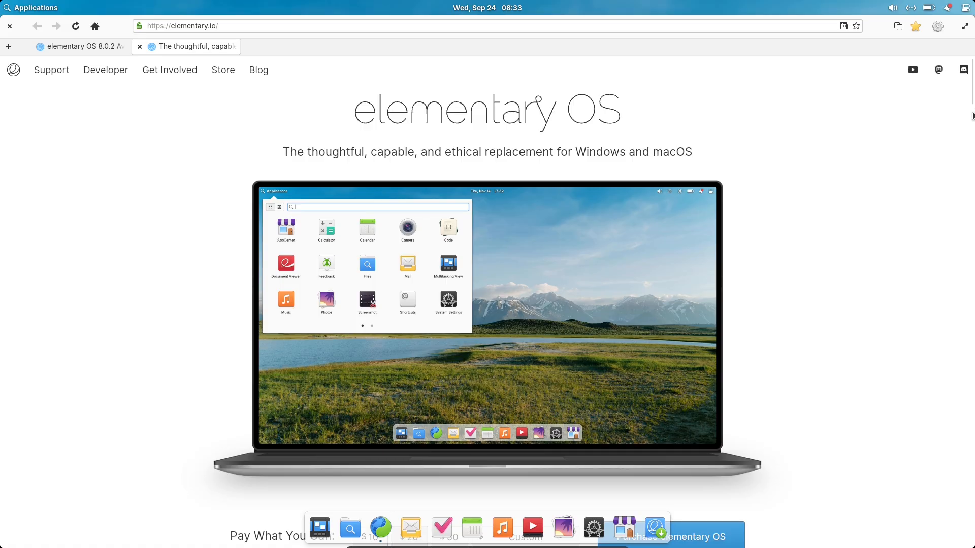
pyautogui.scroll(-3)
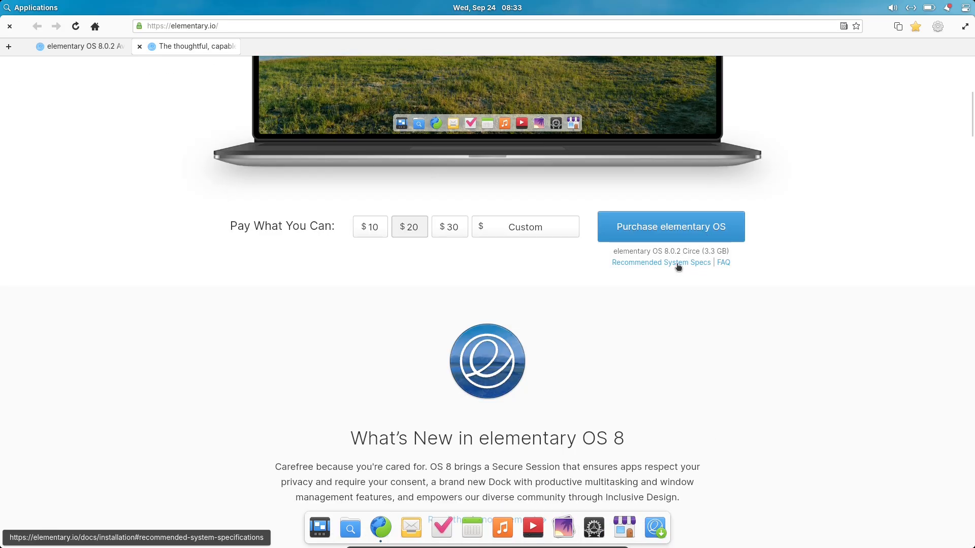
pyautogui.click(660, 262)
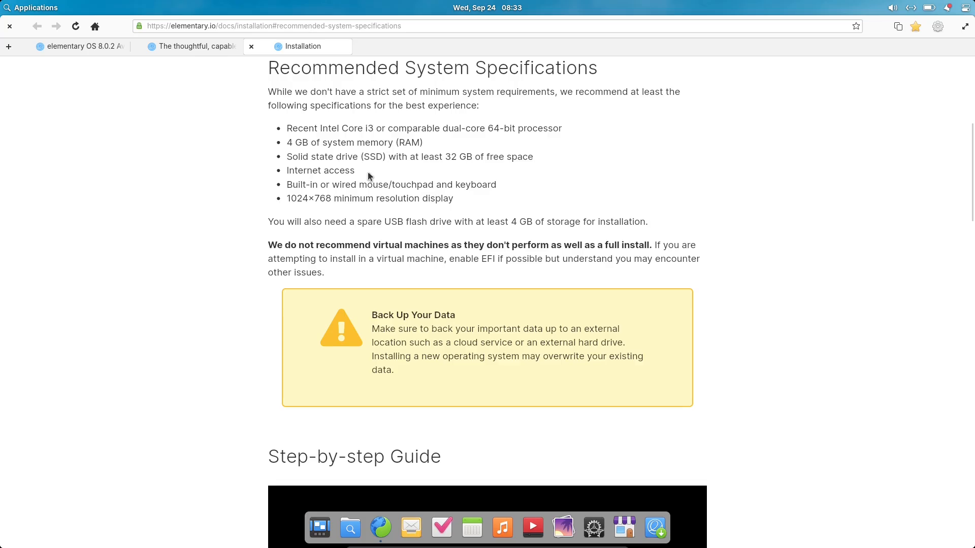
pyautogui.moveTo(434, 165)
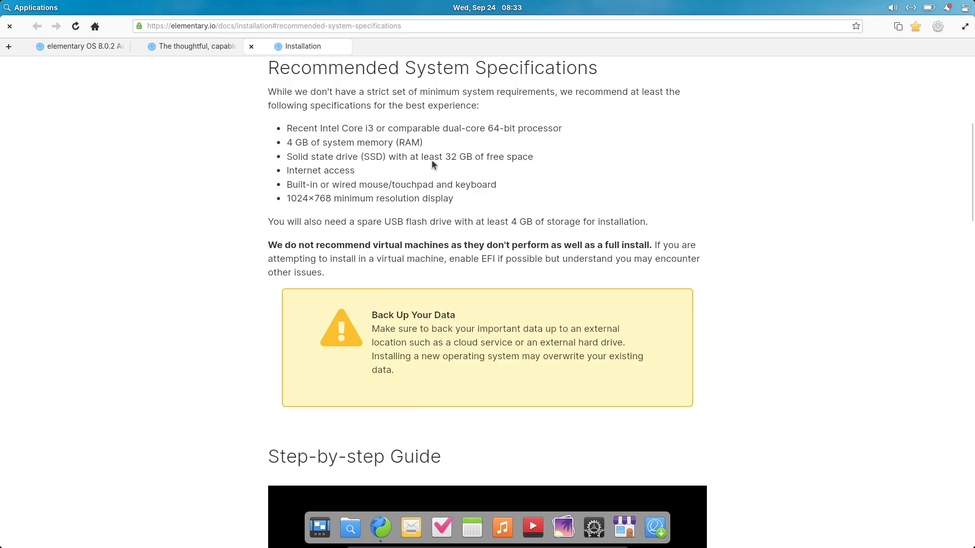
pyautogui.moveTo(969, 199)
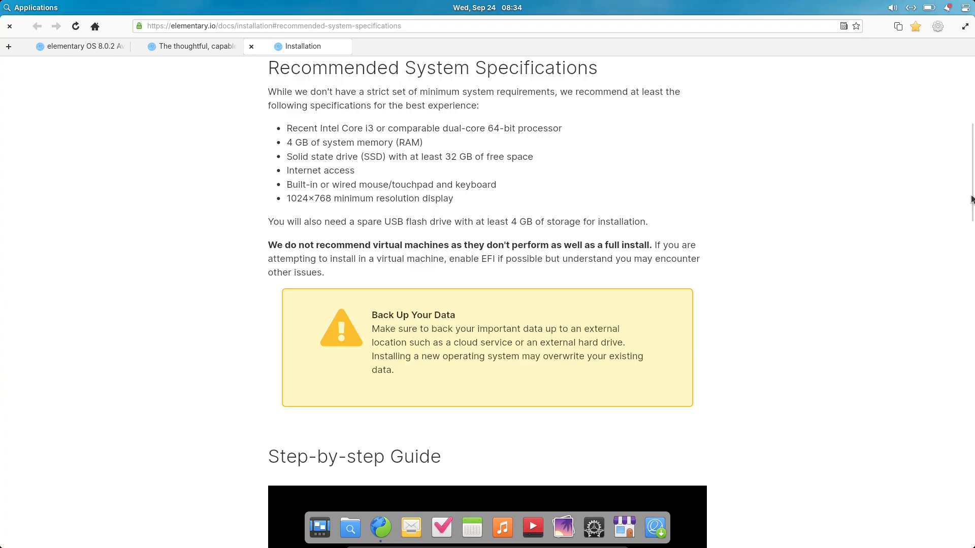
pyautogui.scroll(-3)
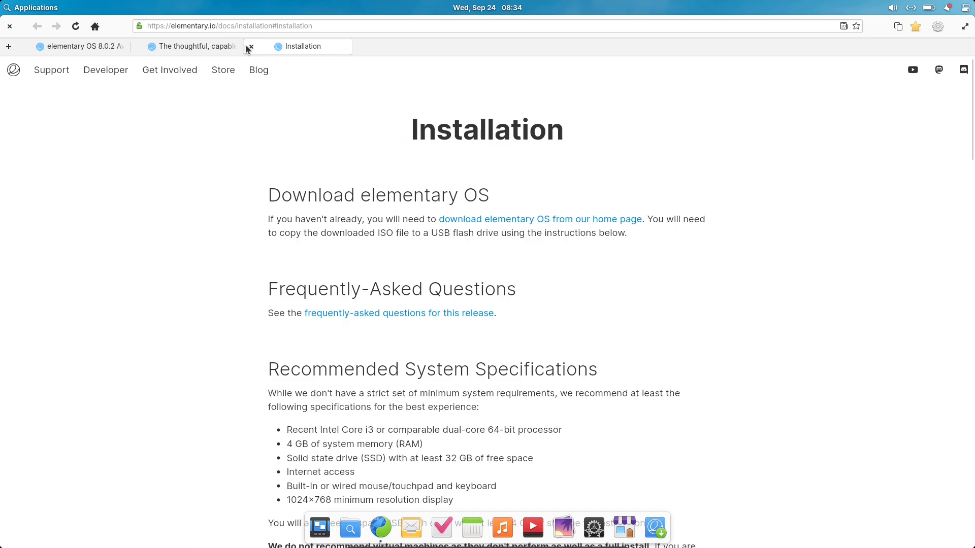
# Step: Close the Installation tab, enter a $0 custom price to get the Choose a Download options, then quit Web
pyautogui.click(250, 45)
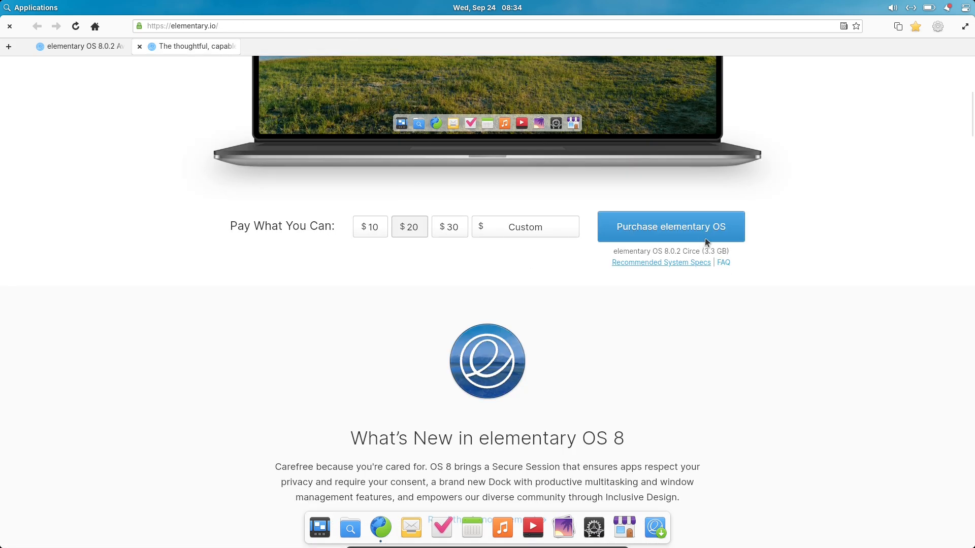
pyautogui.click(525, 227)
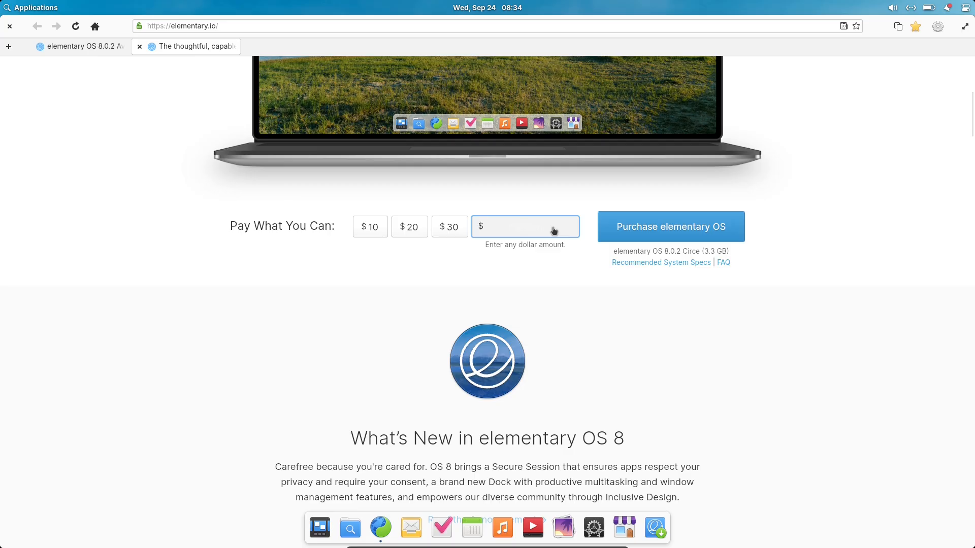
pyautogui.write('0')
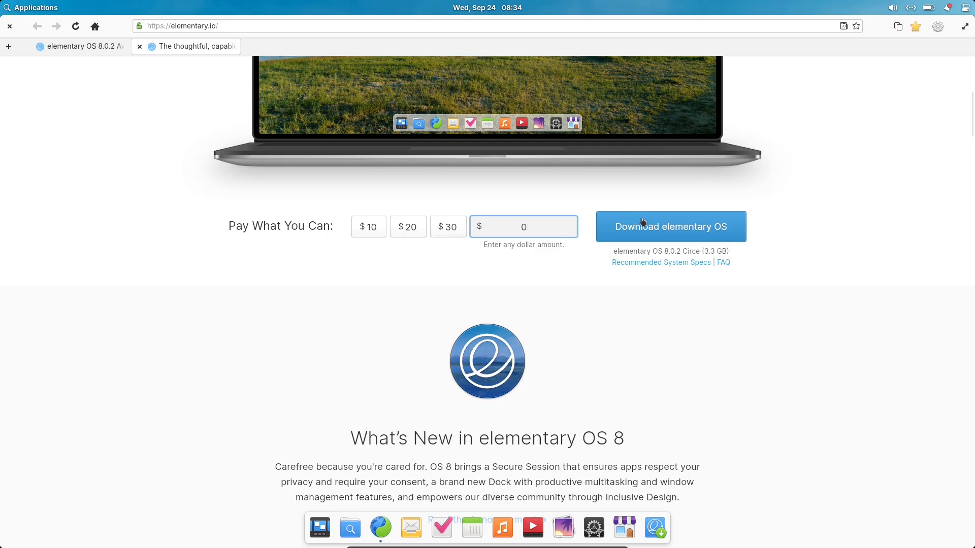
pyautogui.click(671, 227)
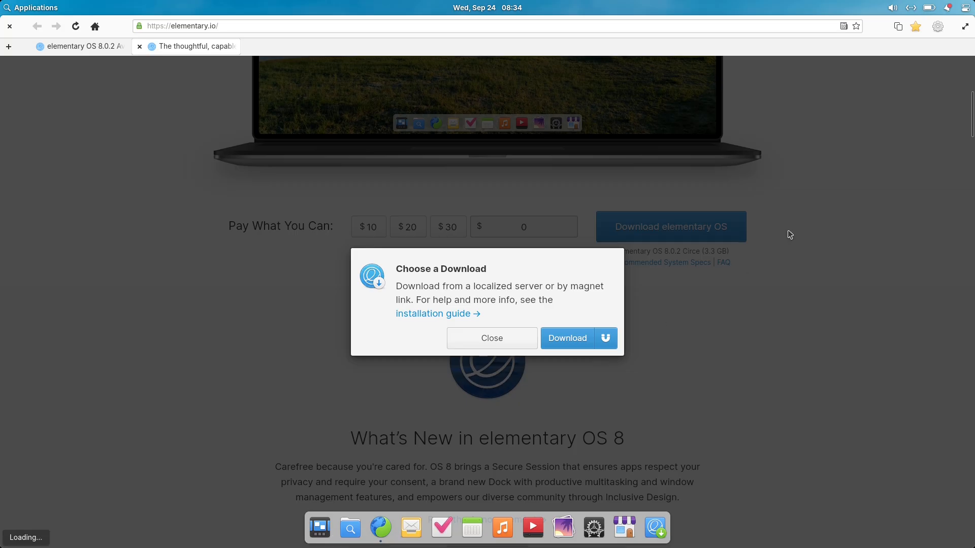
pyautogui.click(566, 338)
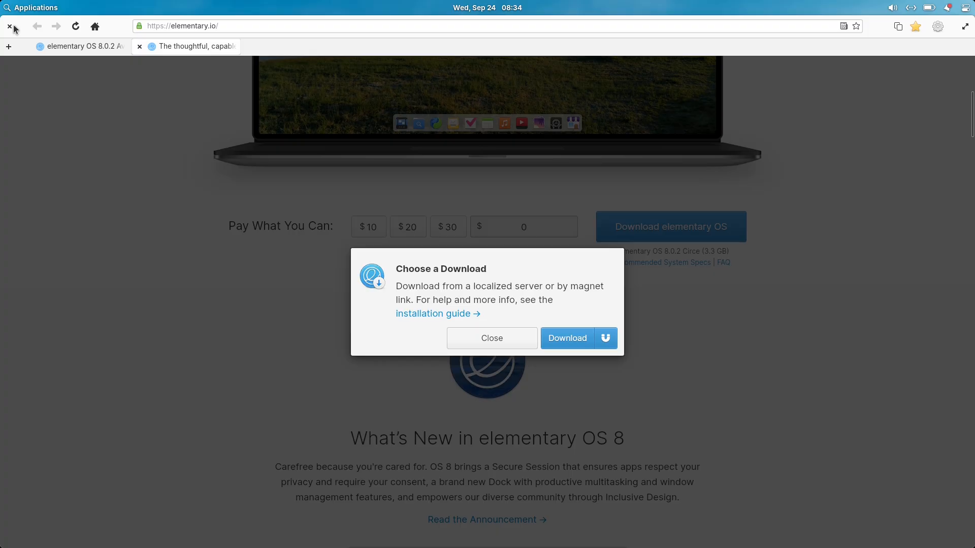
pyautogui.click(10, 27)
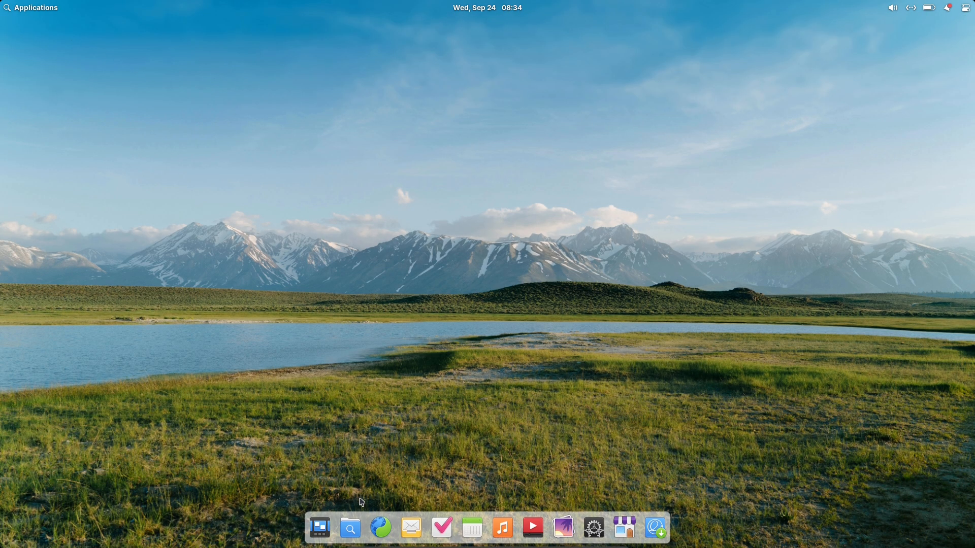
# Step: Peek at the Applications menu, then launch Install elementary OS from the dock
pyautogui.click(35, 7)
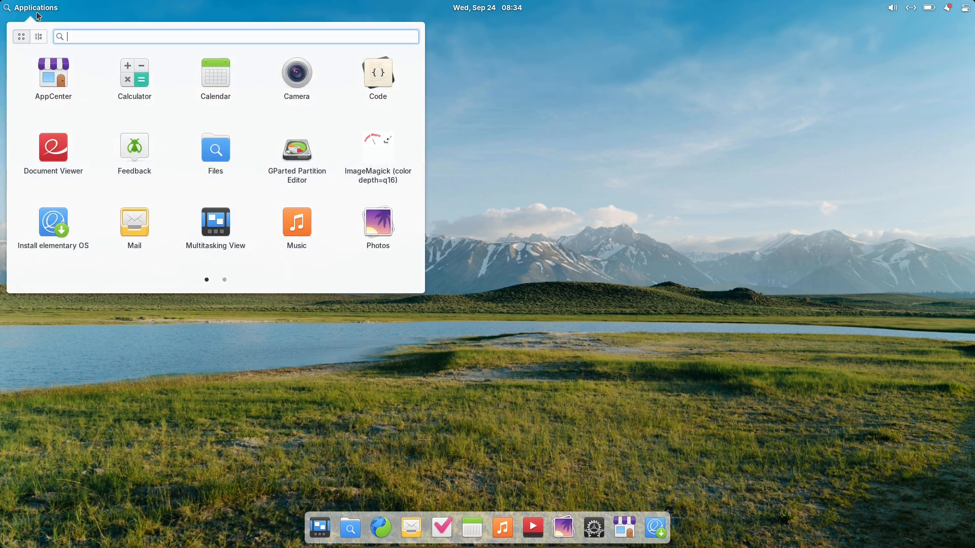
pyautogui.click(224, 280)
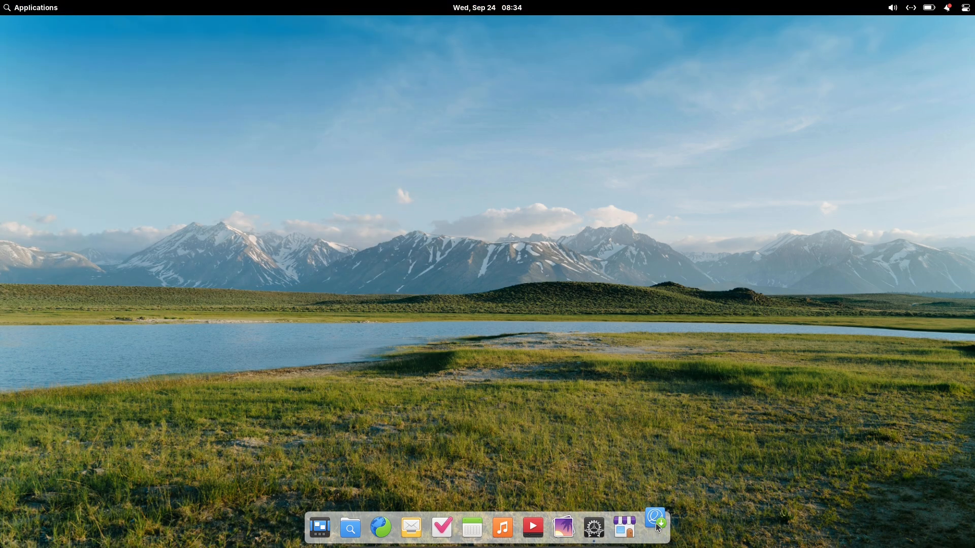
pyautogui.click(654, 517)
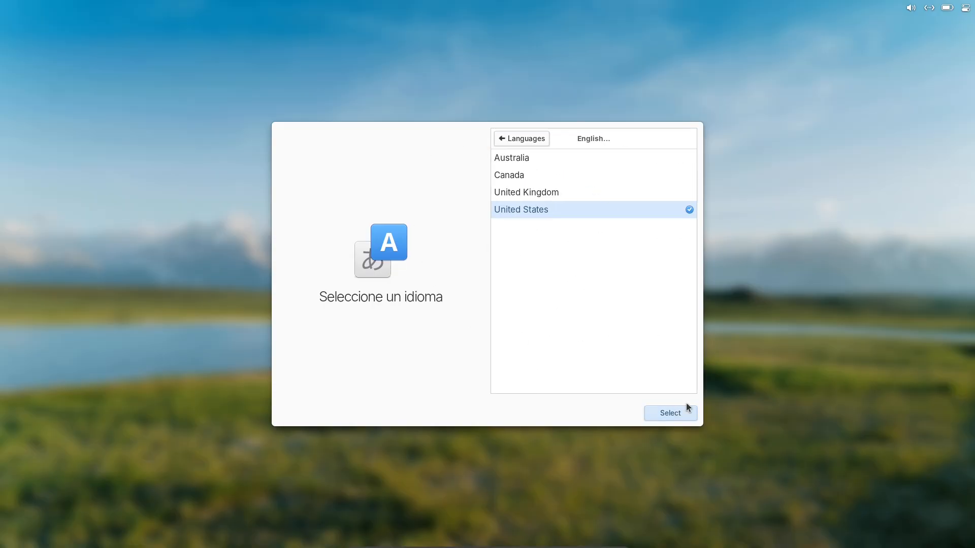
# Step: Accept English (United States) and the default keyboard layout to reach the Try or Install screen
pyautogui.click(669, 414)
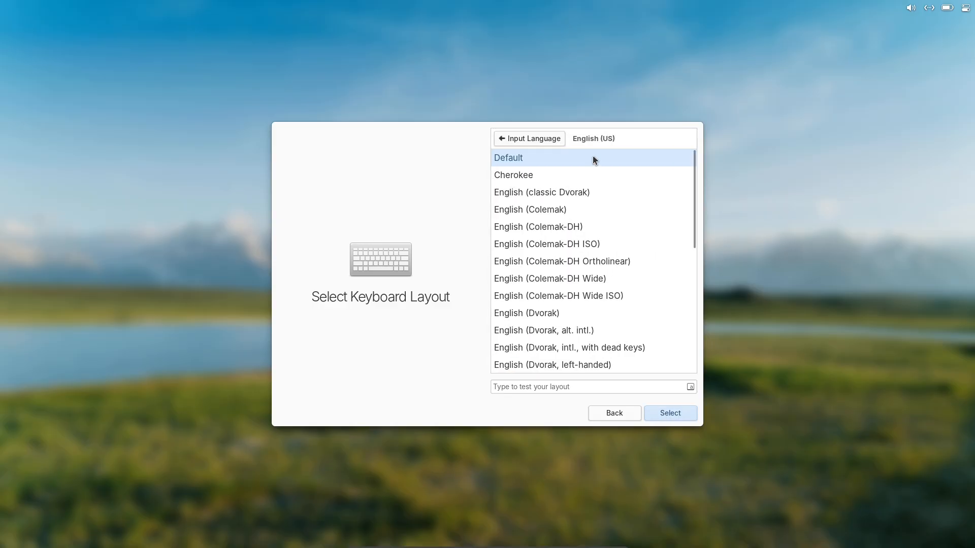
pyautogui.click(669, 413)
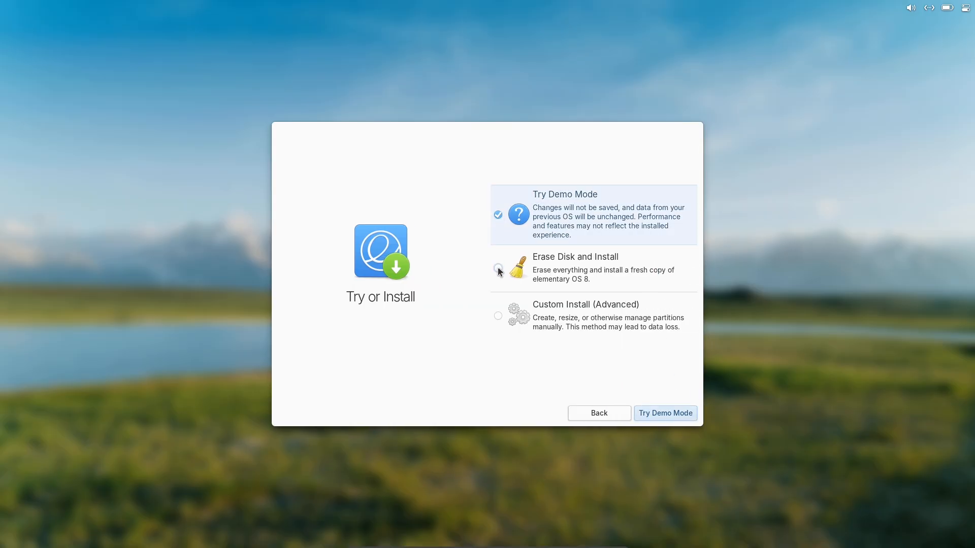
pyautogui.click(498, 268)
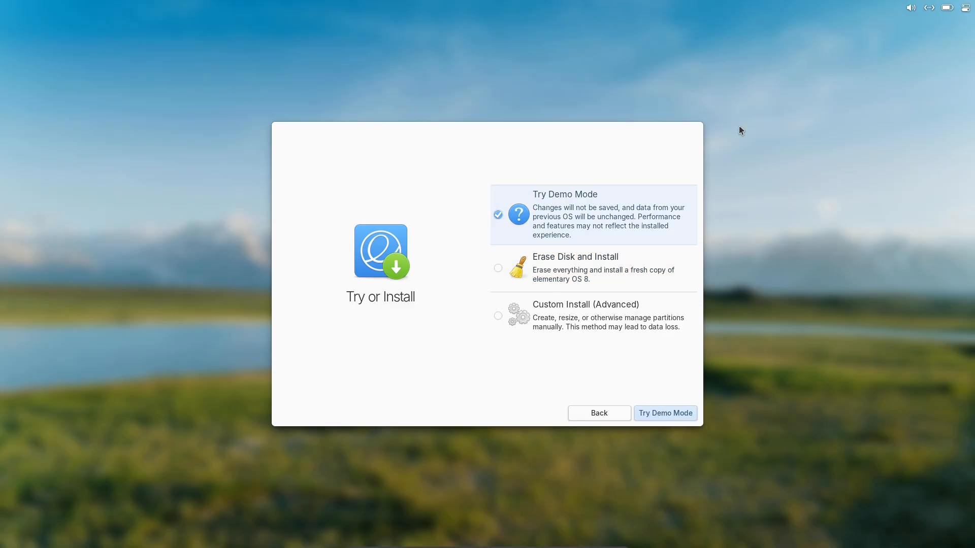
pyautogui.click(665, 414)
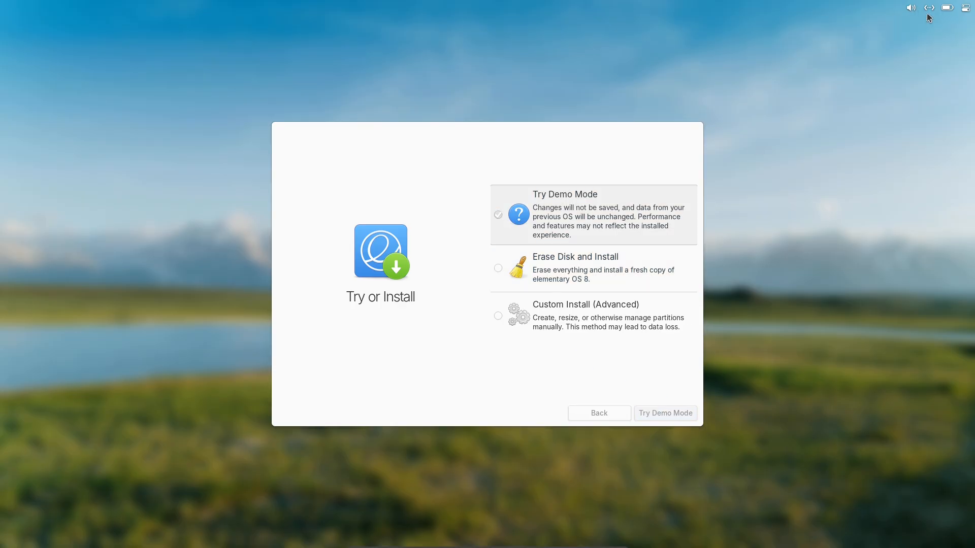
# Step: Check the battery and power indicators in the top panel
pyautogui.click(966, 7)
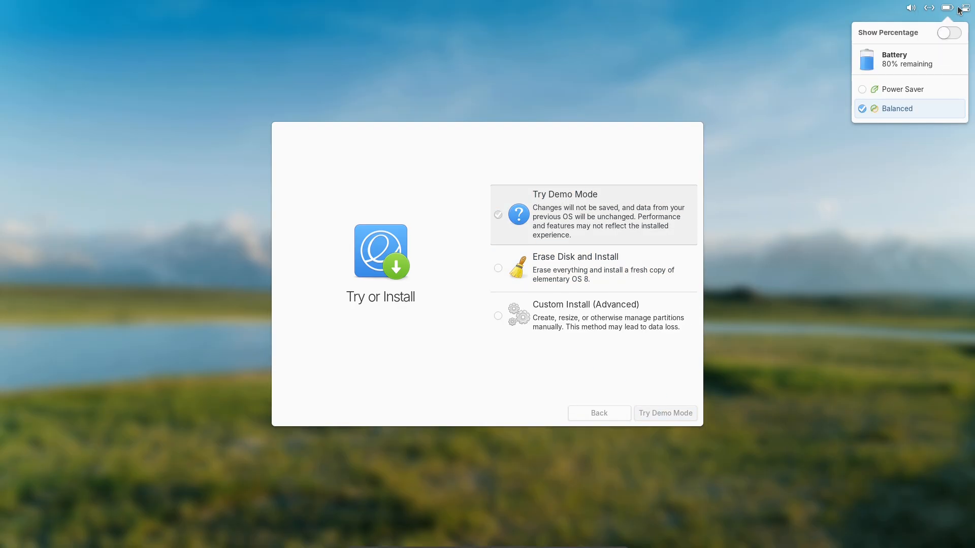
pyautogui.click(966, 7)
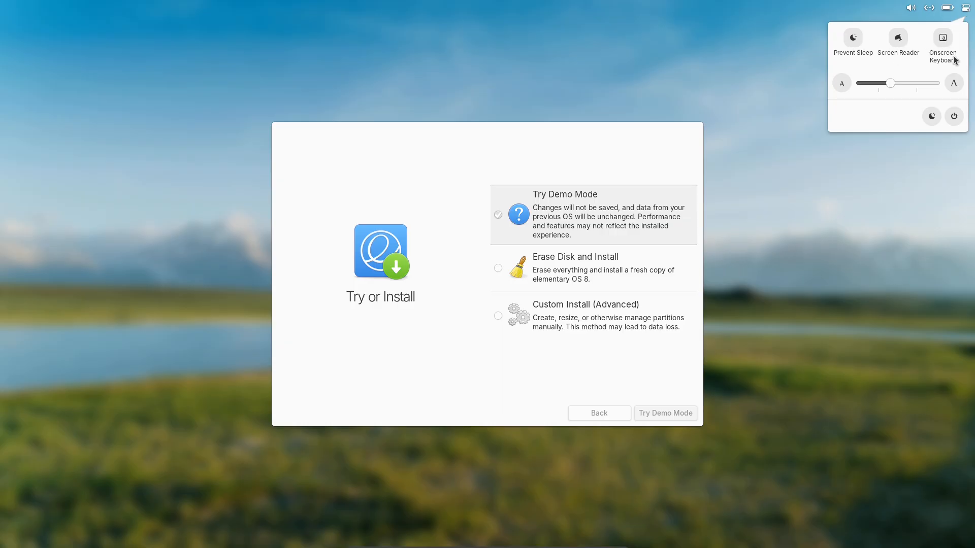